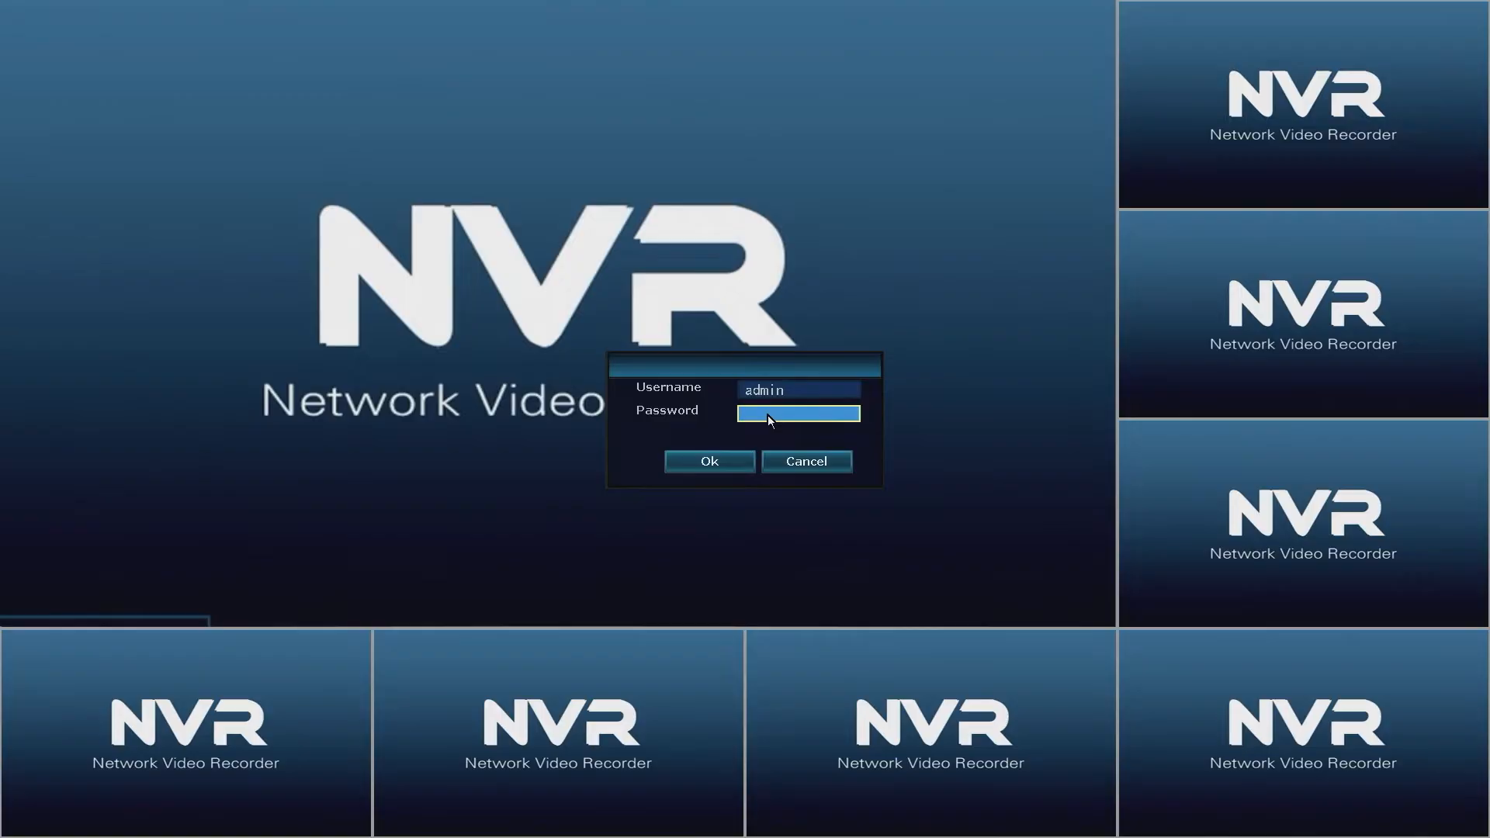
- Log in with the admin account to open the Setup Wizard
{"action": "left_click", "coordinate": [708, 461]}
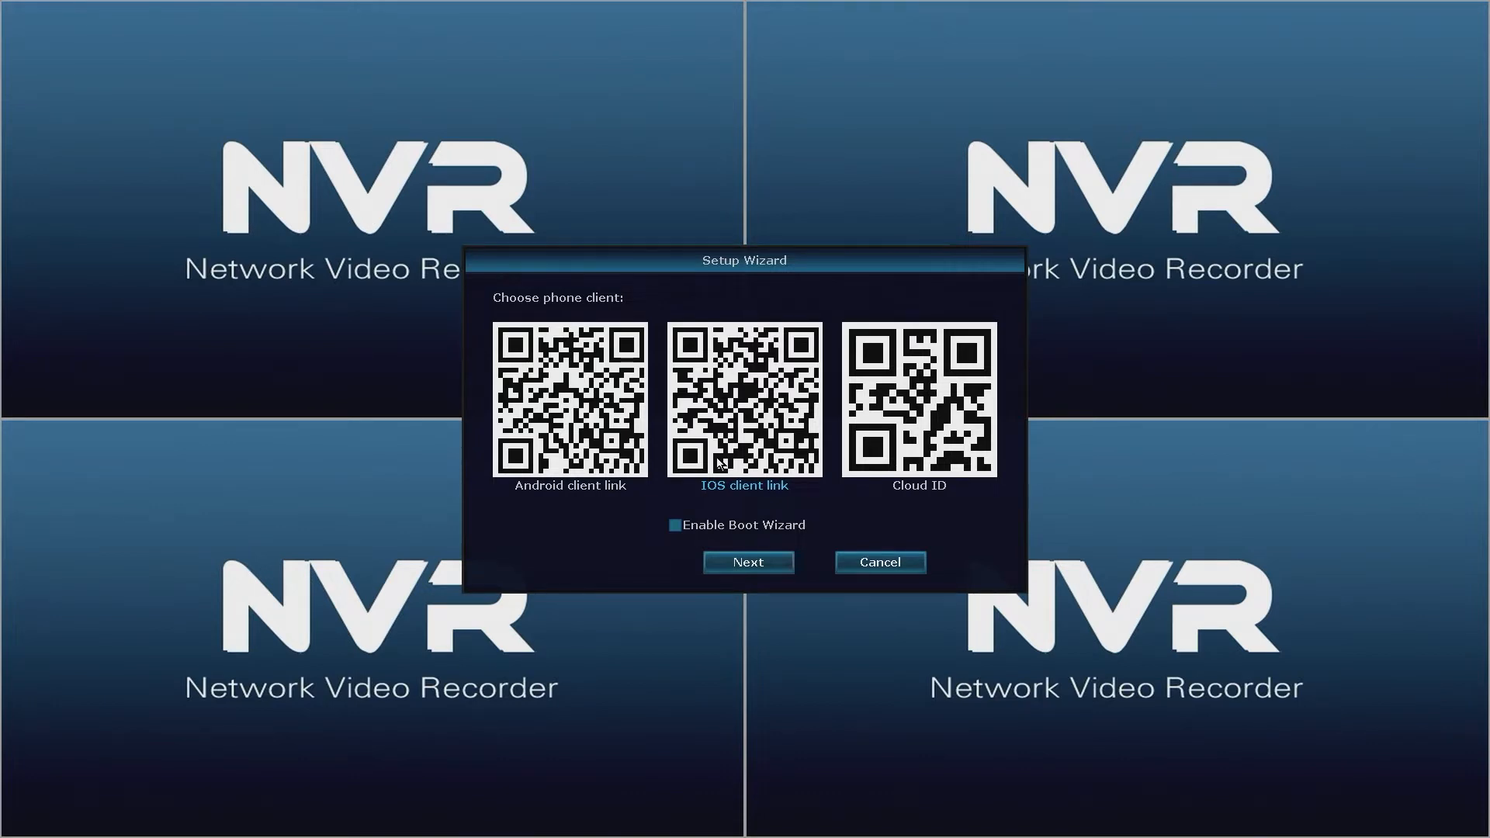
{"action": "mouse_move", "coordinate": [748, 562]}
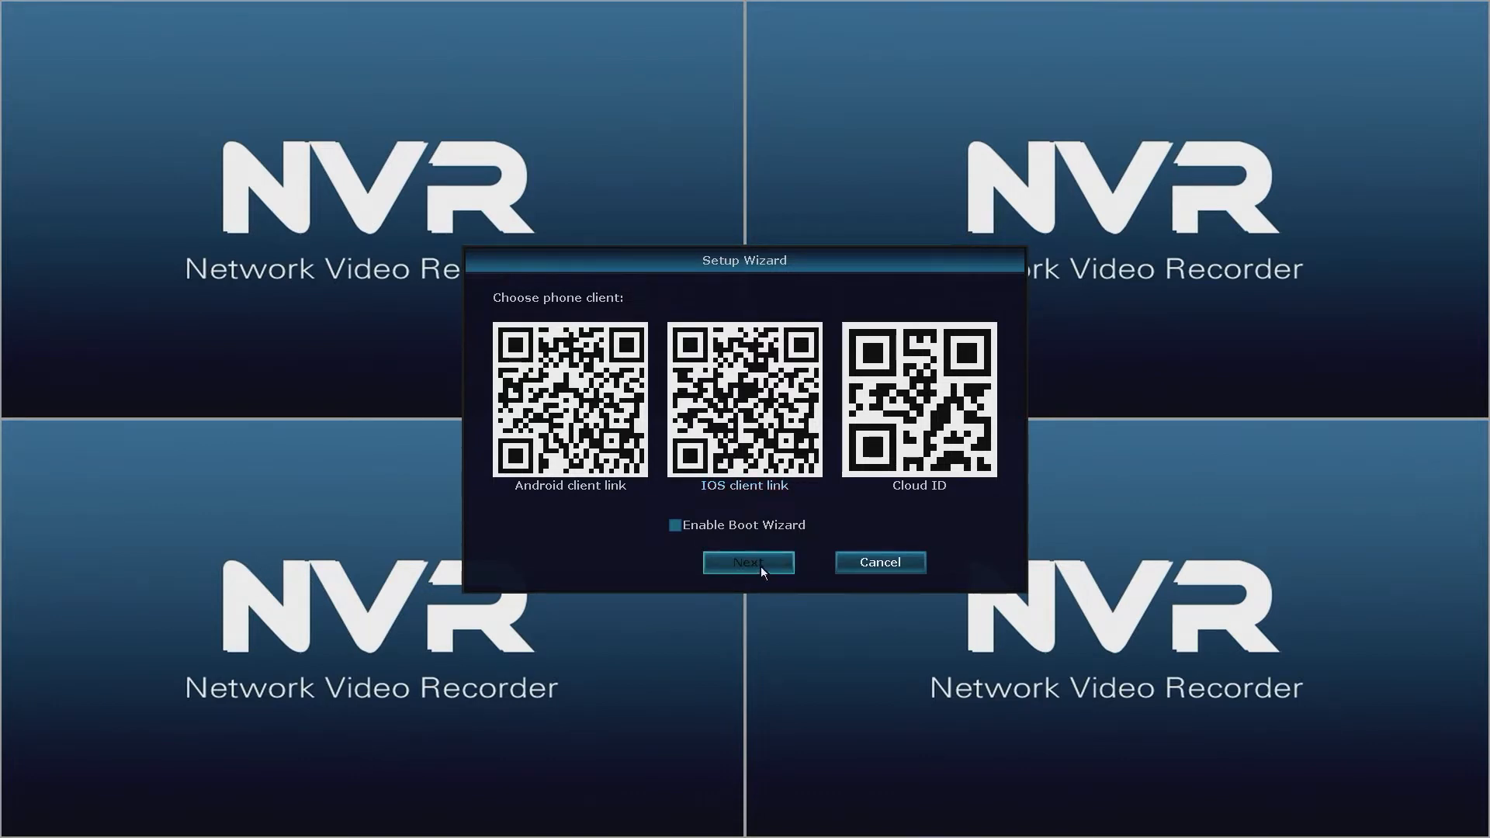
- Set time zone -04:00 and date/time 2019/05/24 13:30, and apply
{"action": "left_click", "coordinate": [747, 562]}
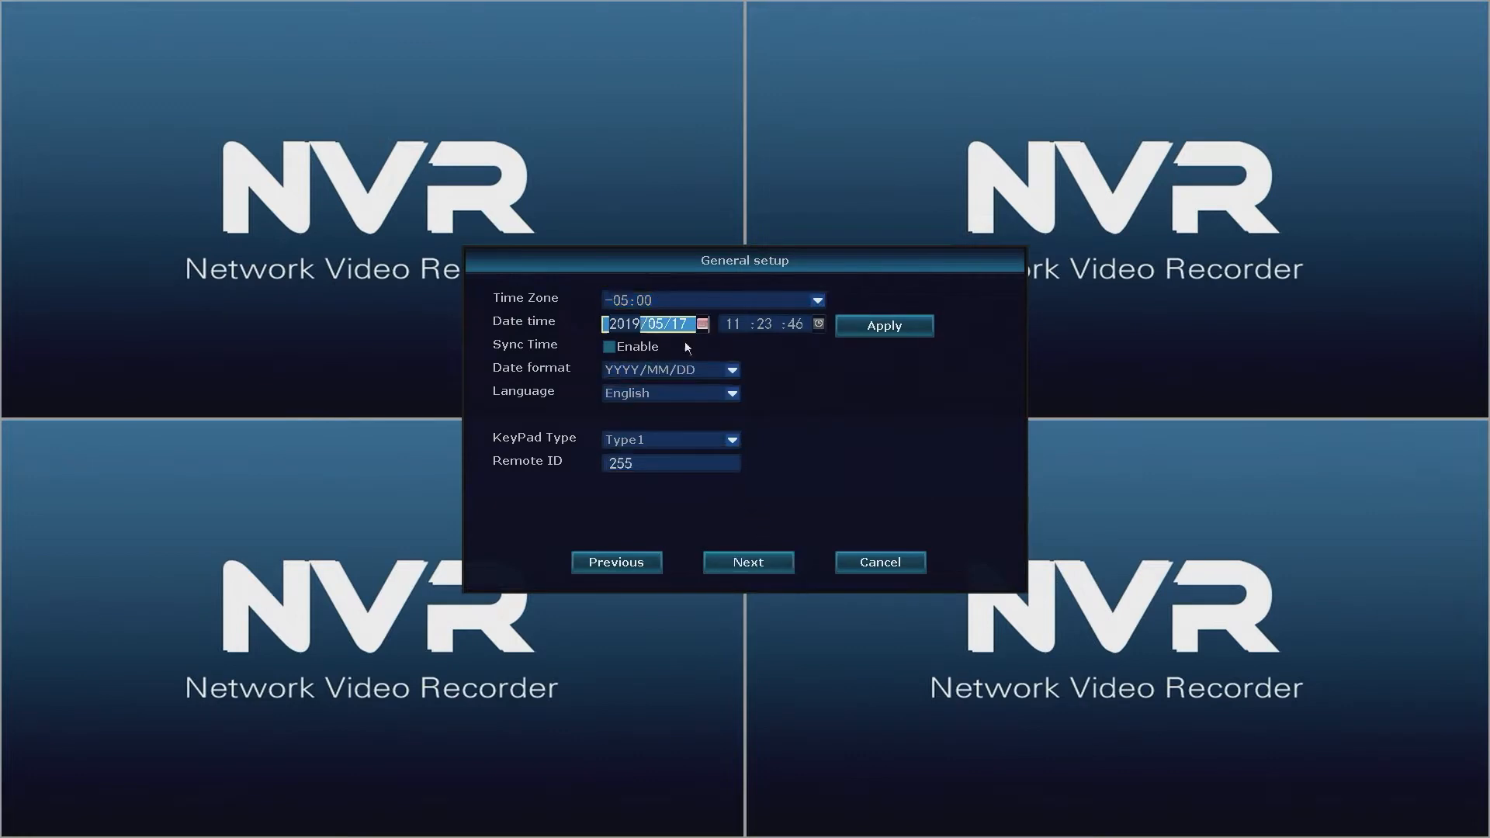
{"action": "left_click", "coordinate": [814, 300]}
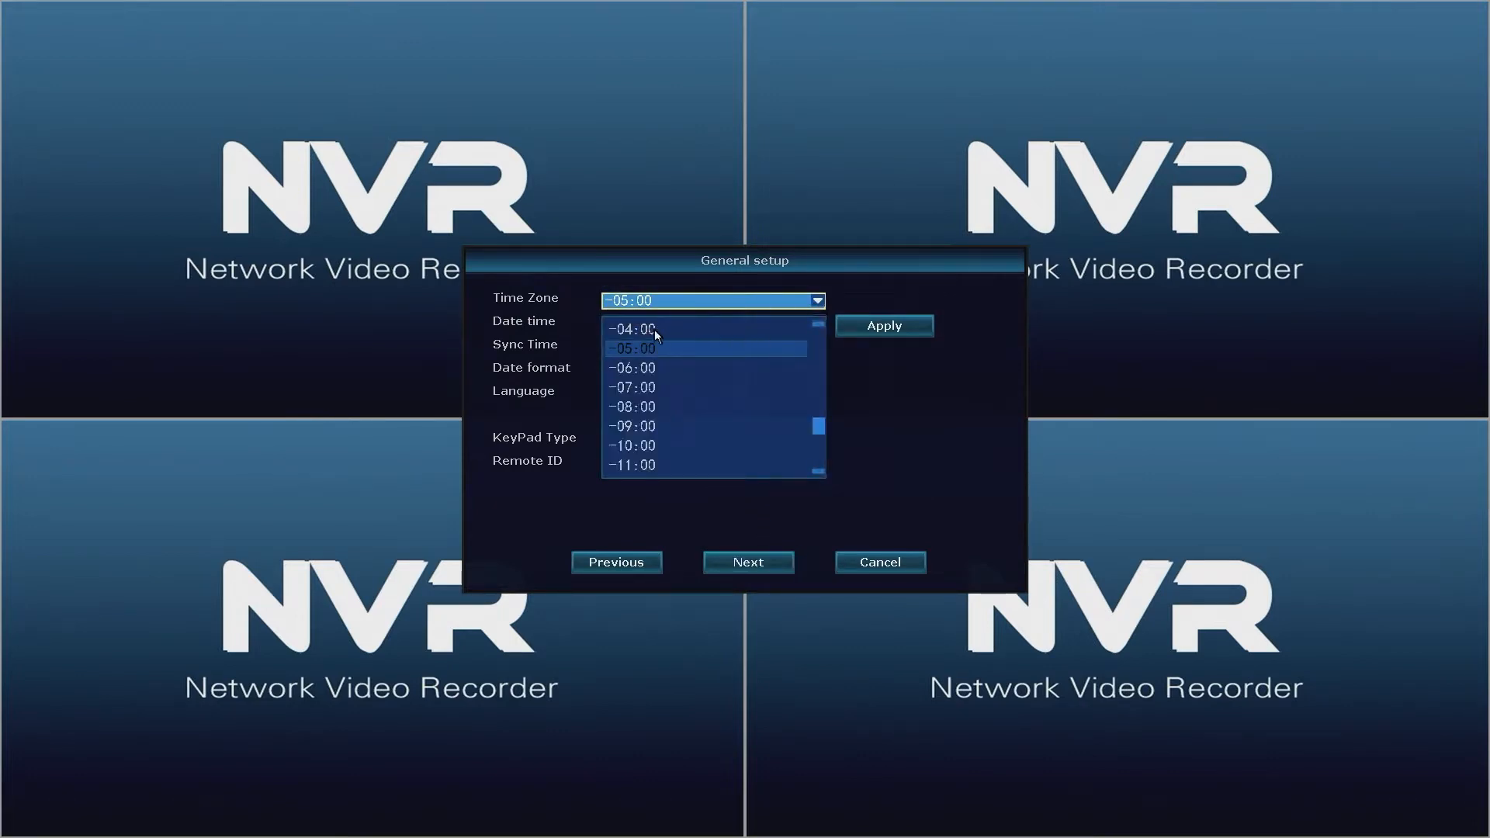
{"action": "left_click", "coordinate": [631, 330]}
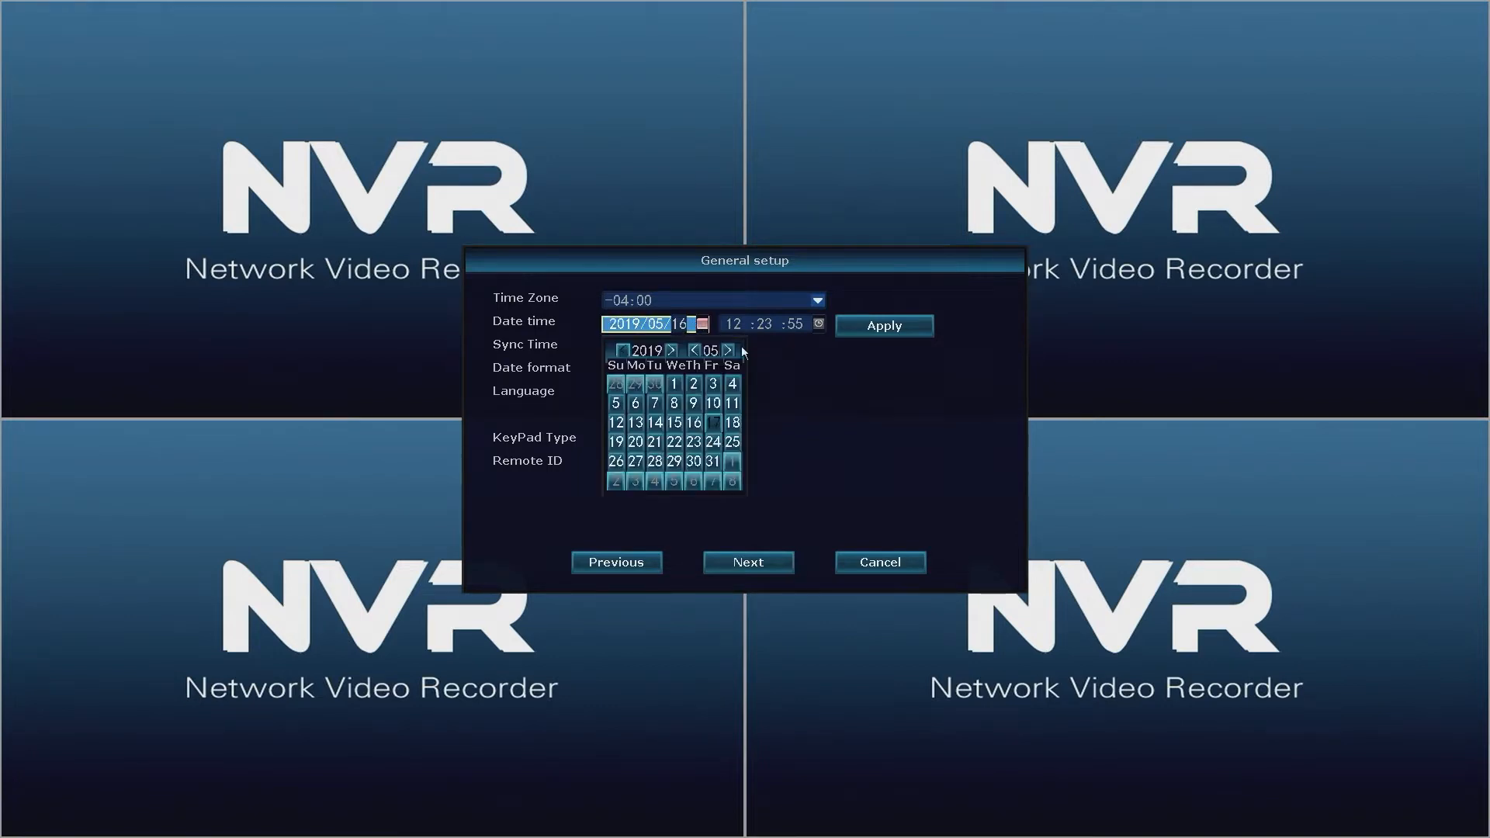
{"action": "left_click", "coordinate": [713, 442]}
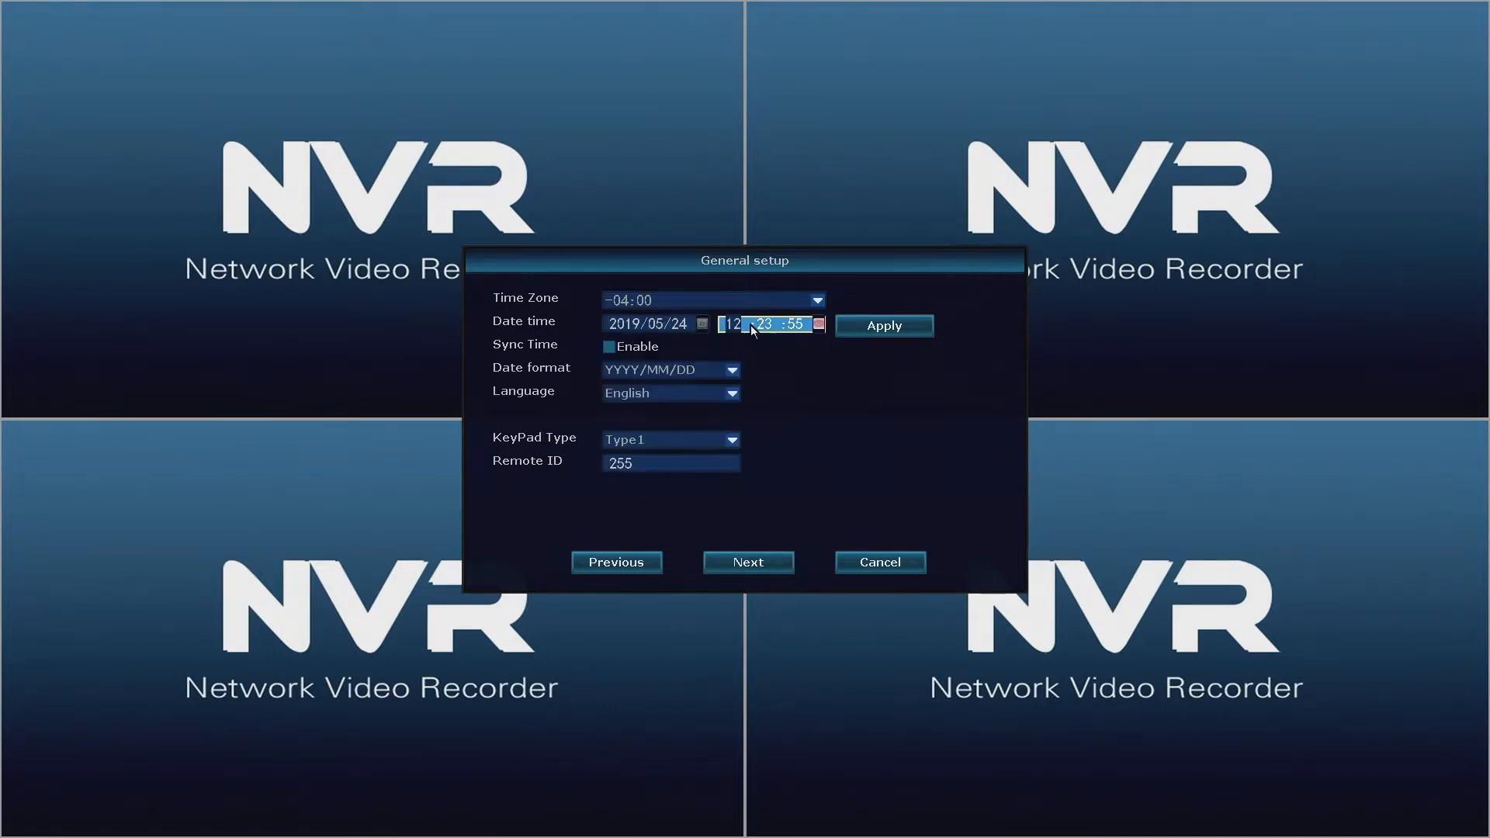
{"action": "left_click", "coordinate": [731, 325]}
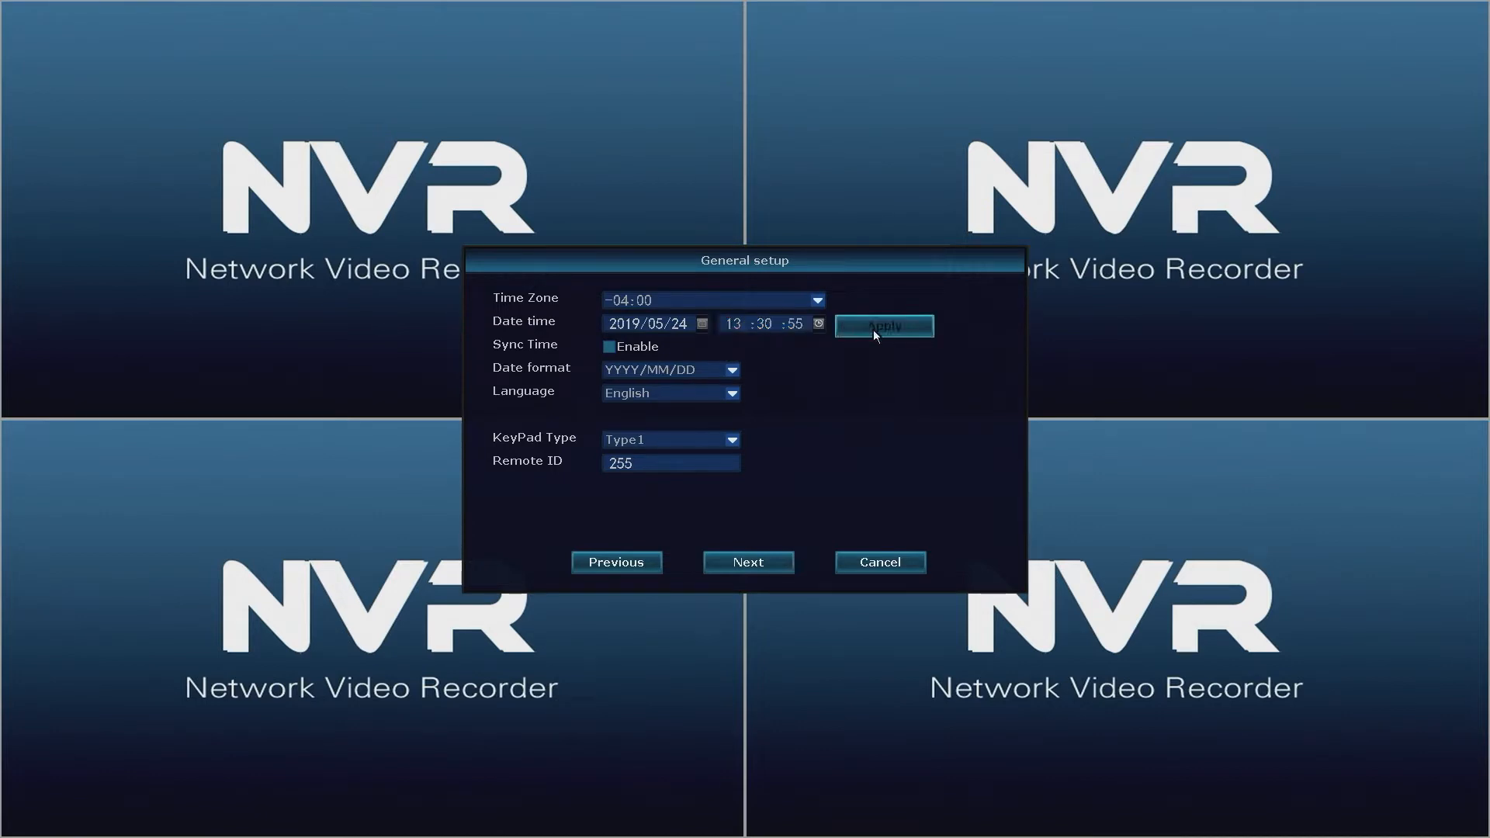
{"action": "left_click", "coordinate": [881, 326]}
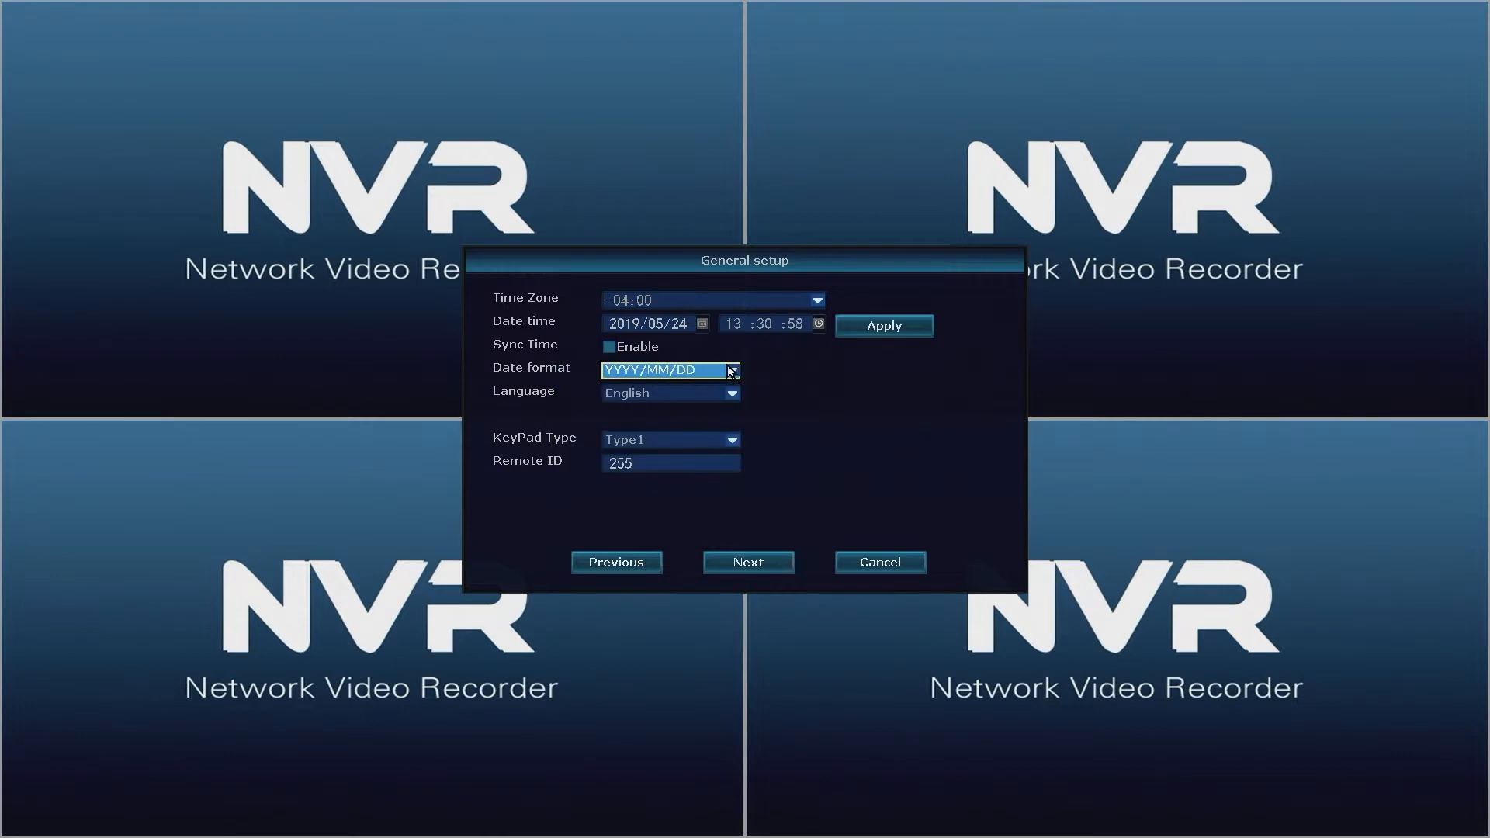
- Review the date format, language and keypad type settings
{"action": "left_click", "coordinate": [670, 393]}
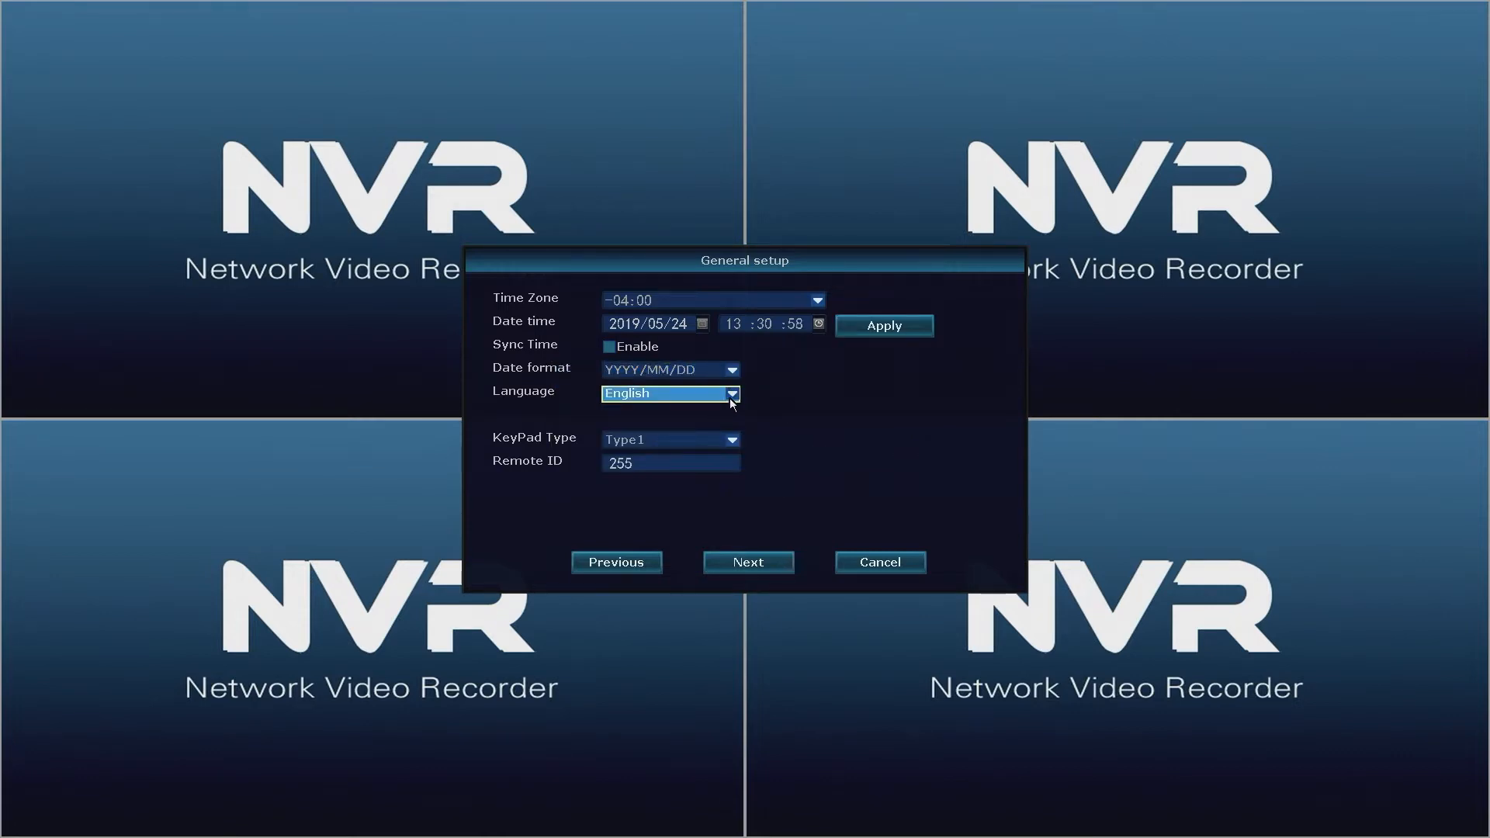
{"action": "left_click", "coordinate": [666, 440]}
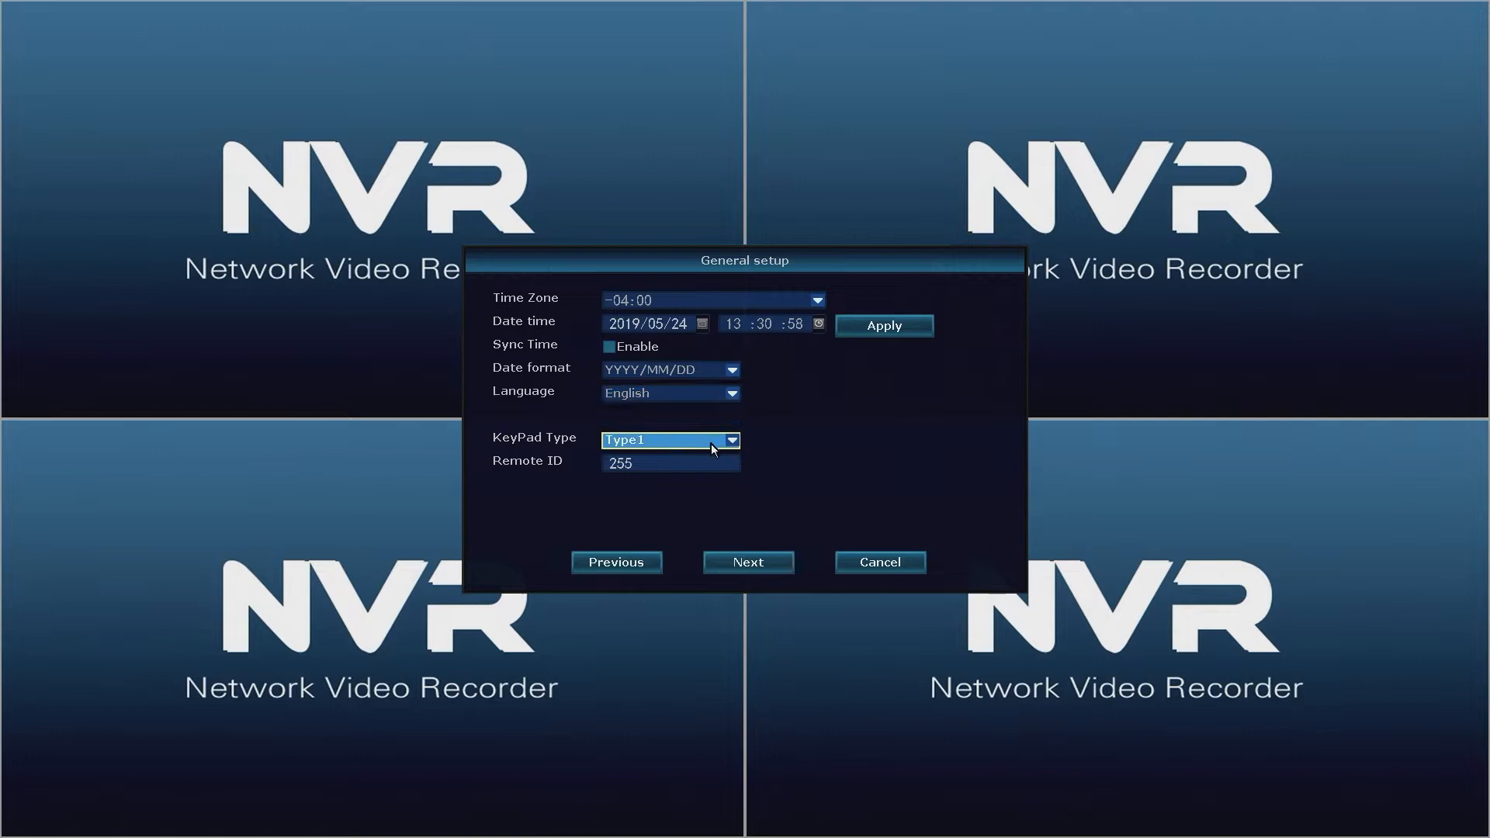
{"action": "left_click", "coordinate": [665, 462]}
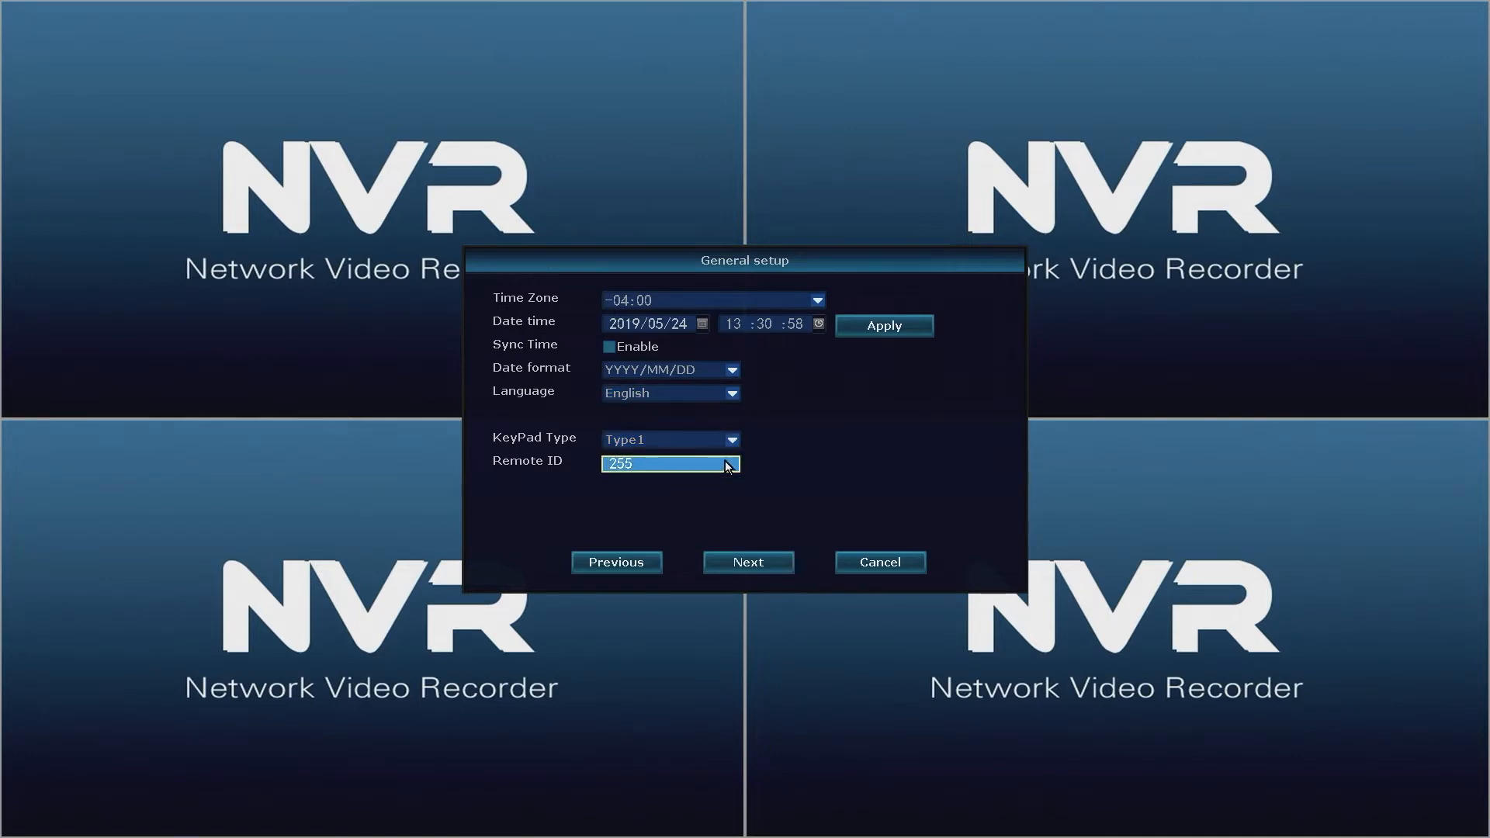
{"action": "mouse_move", "coordinate": [776, 529]}
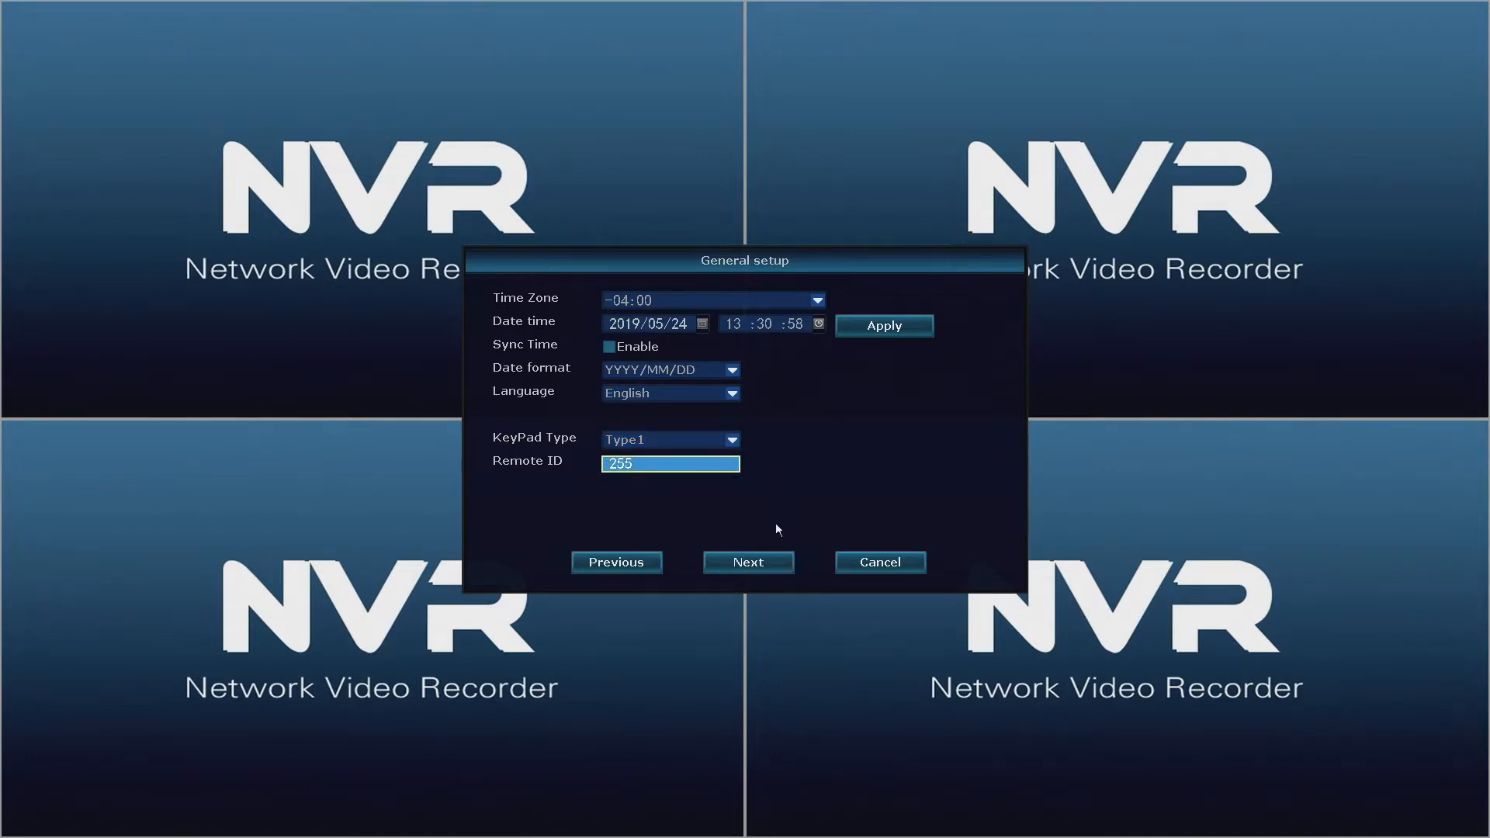
- Advance to the Fast network page showing Healthy Network status
{"action": "left_click", "coordinate": [746, 562]}
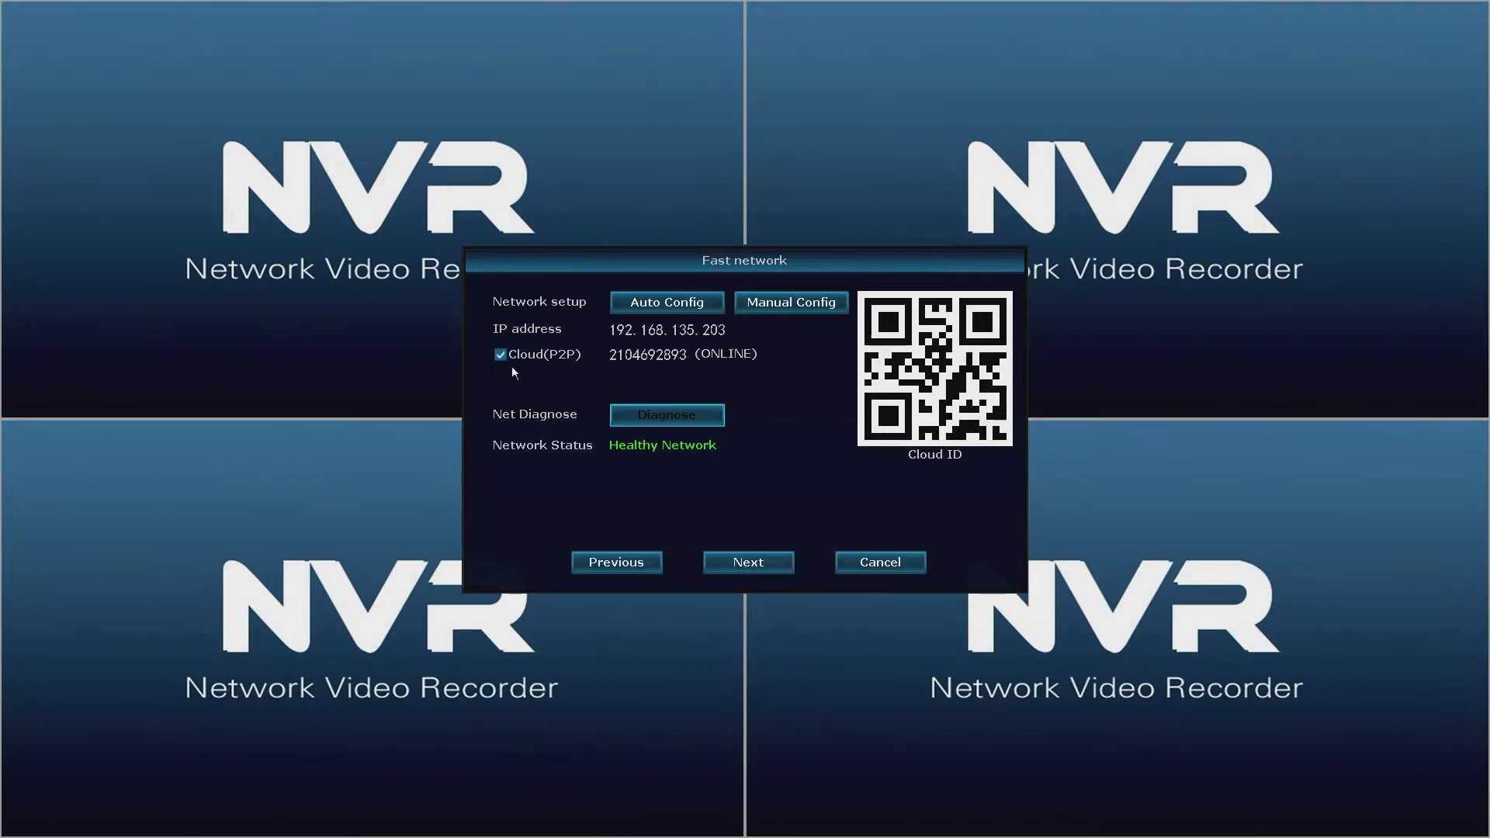
{"action": "mouse_move", "coordinate": [745, 369]}
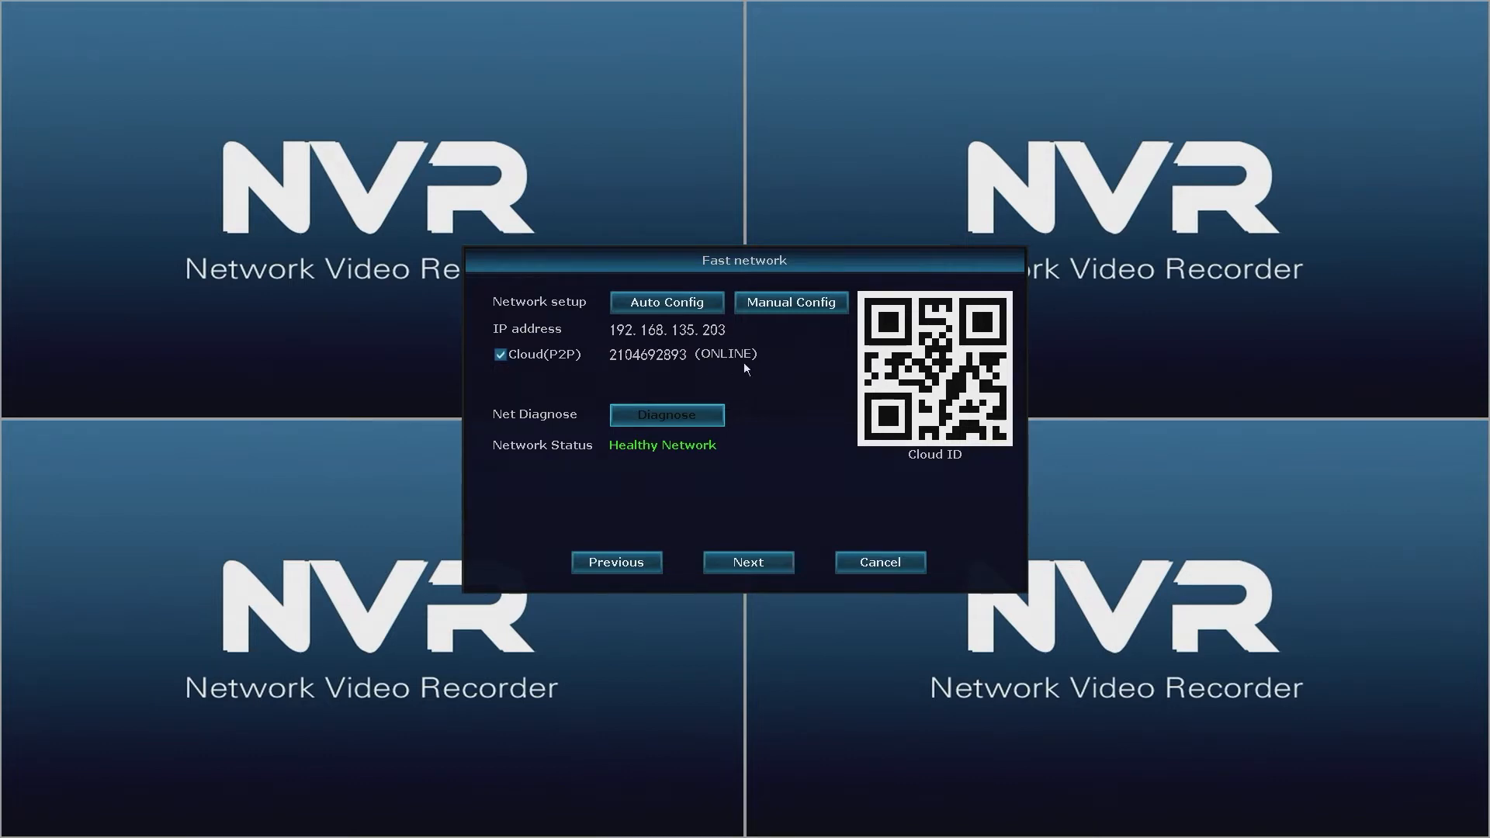
{"action": "mouse_move", "coordinate": [724, 456]}
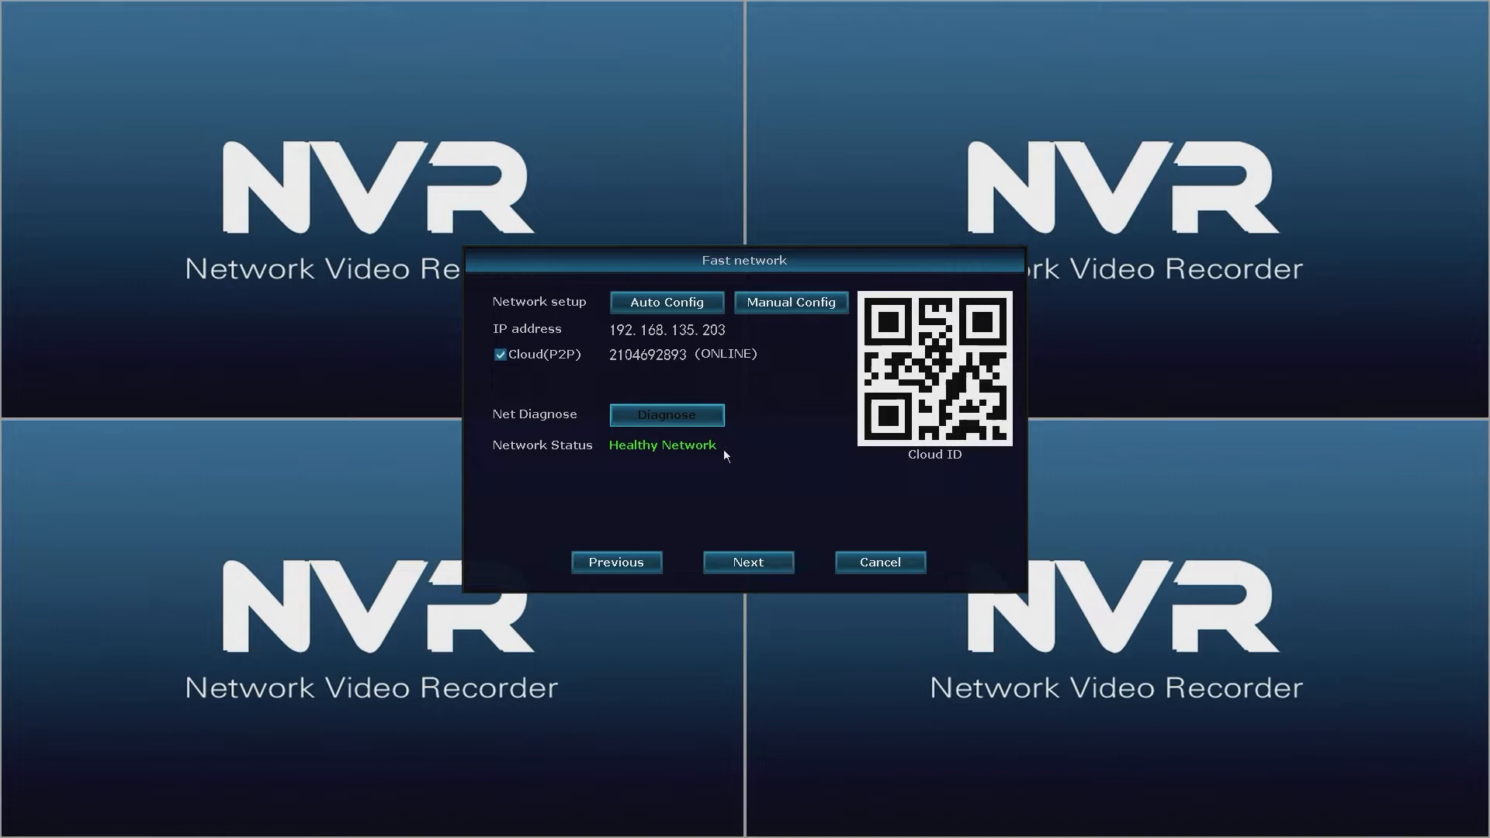
- Format hard disk 1 (931 GB) in HDD Setup and click Done
{"action": "left_click", "coordinate": [746, 562]}
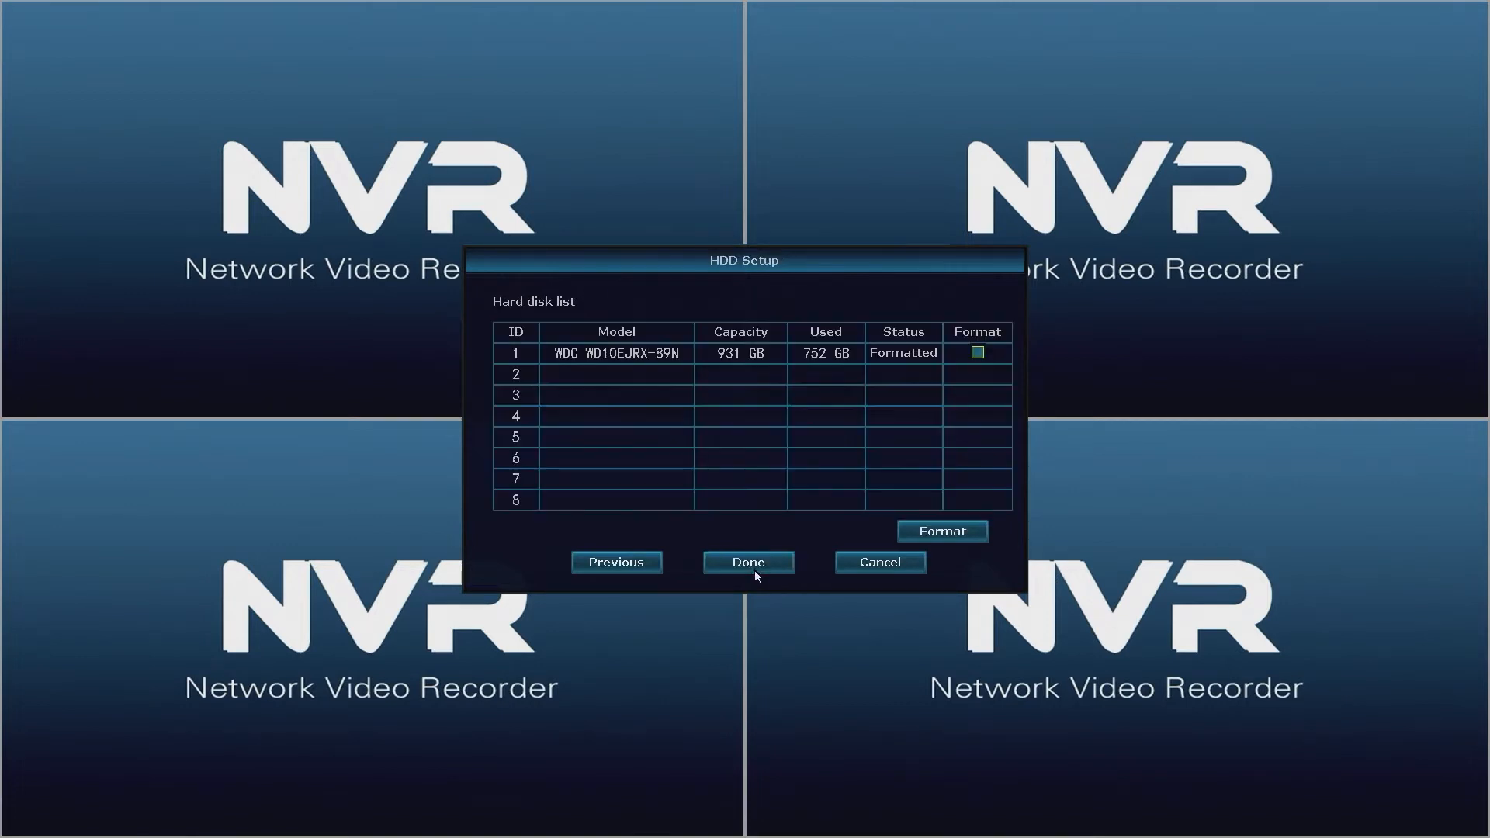
{"action": "mouse_move", "coordinate": [801, 478]}
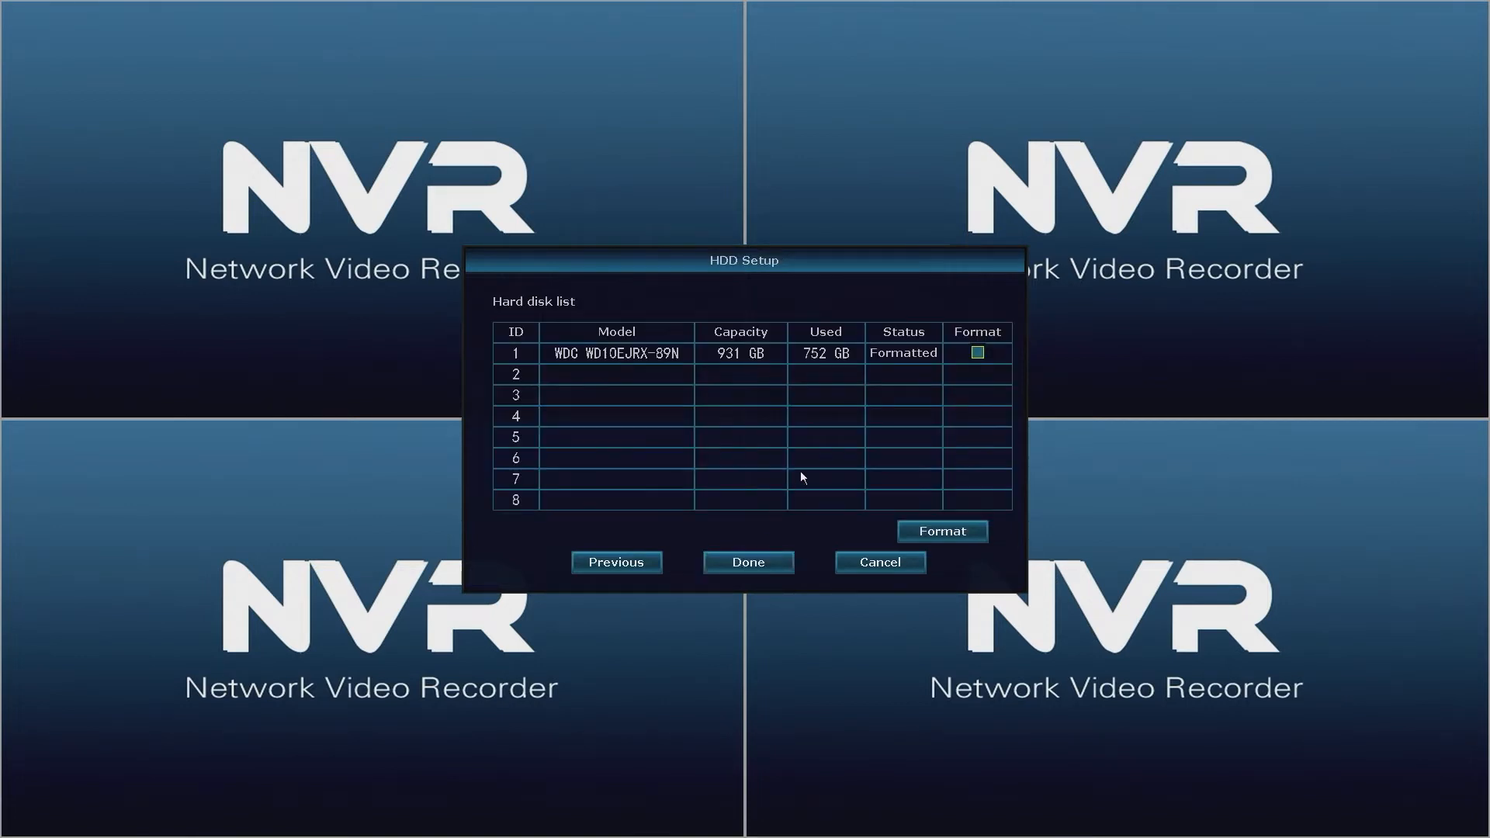
{"action": "mouse_move", "coordinate": [936, 390]}
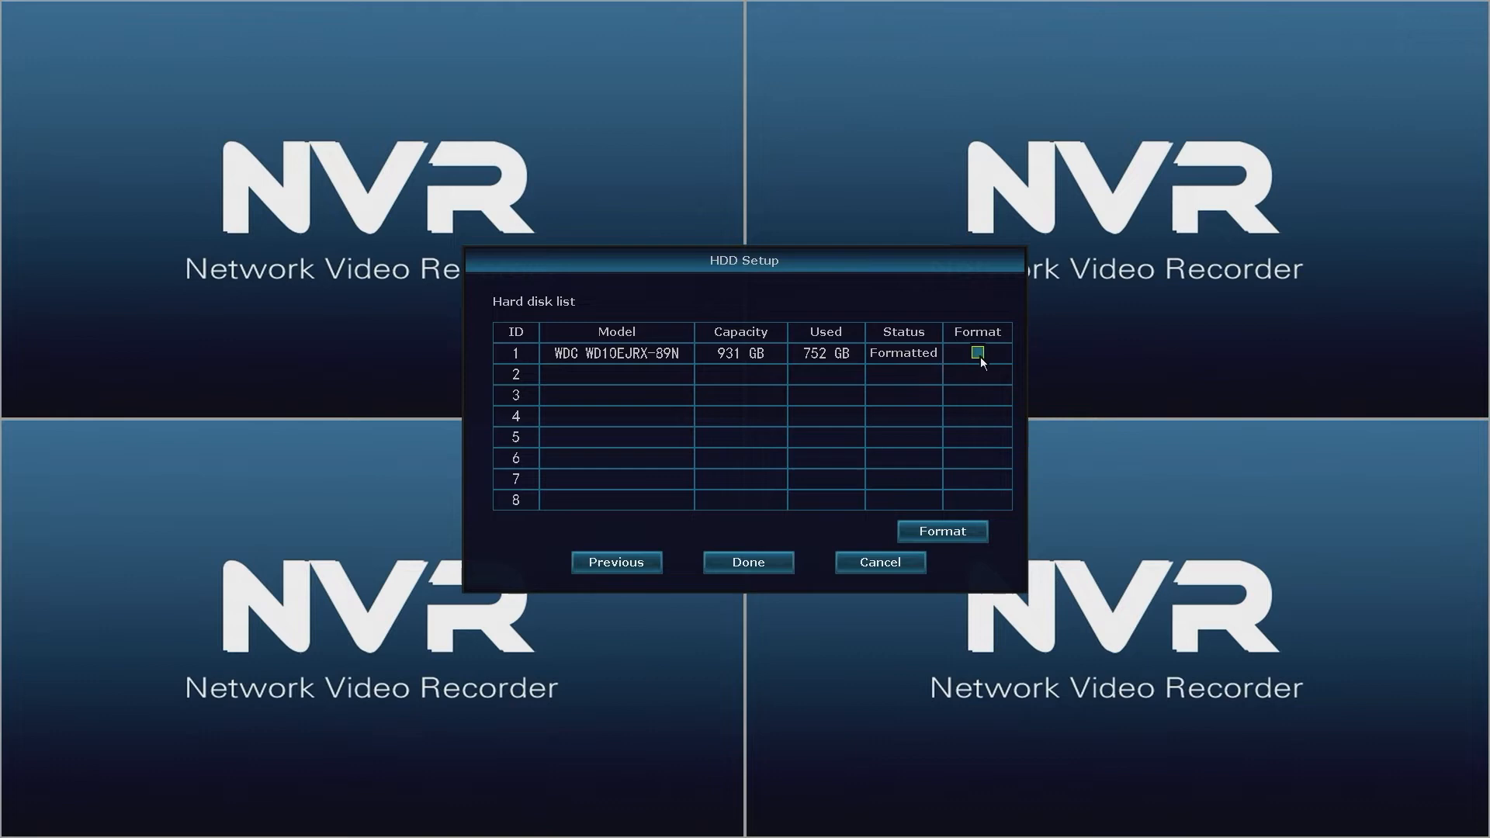
{"action": "left_click", "coordinate": [977, 352]}
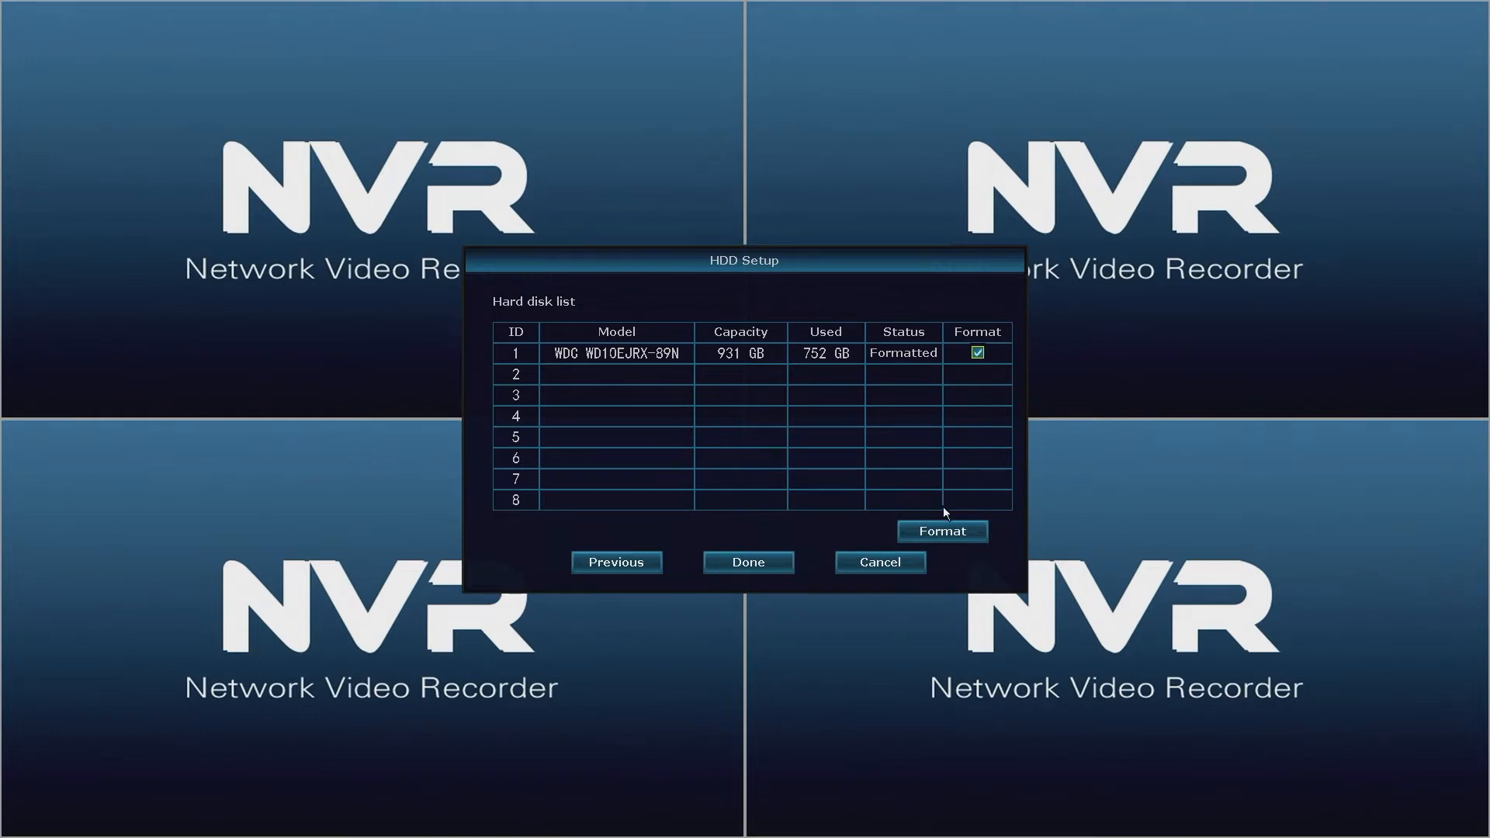
{"action": "left_click", "coordinate": [942, 531]}
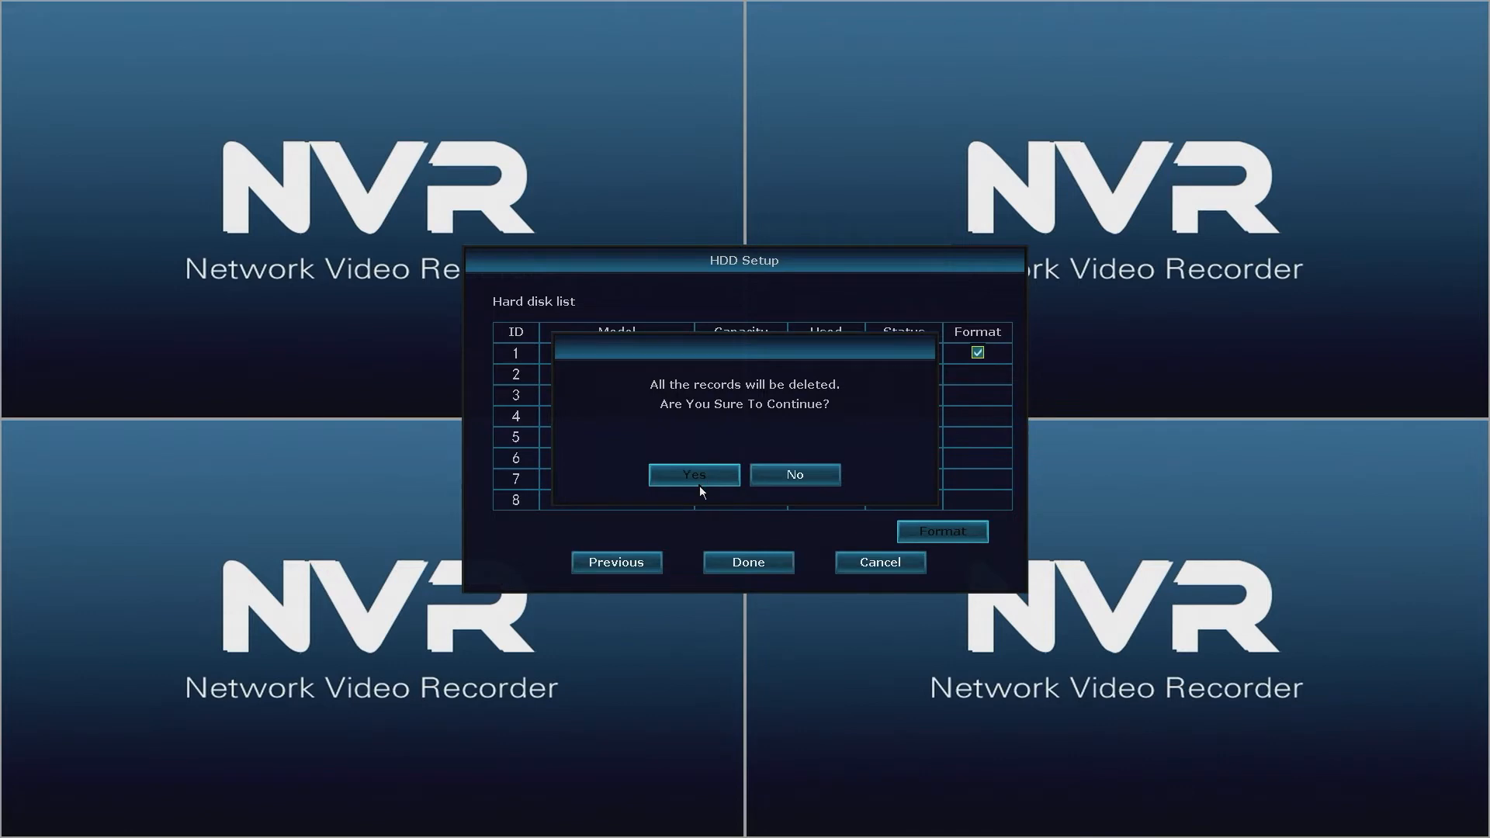
{"action": "left_click", "coordinate": [694, 474]}
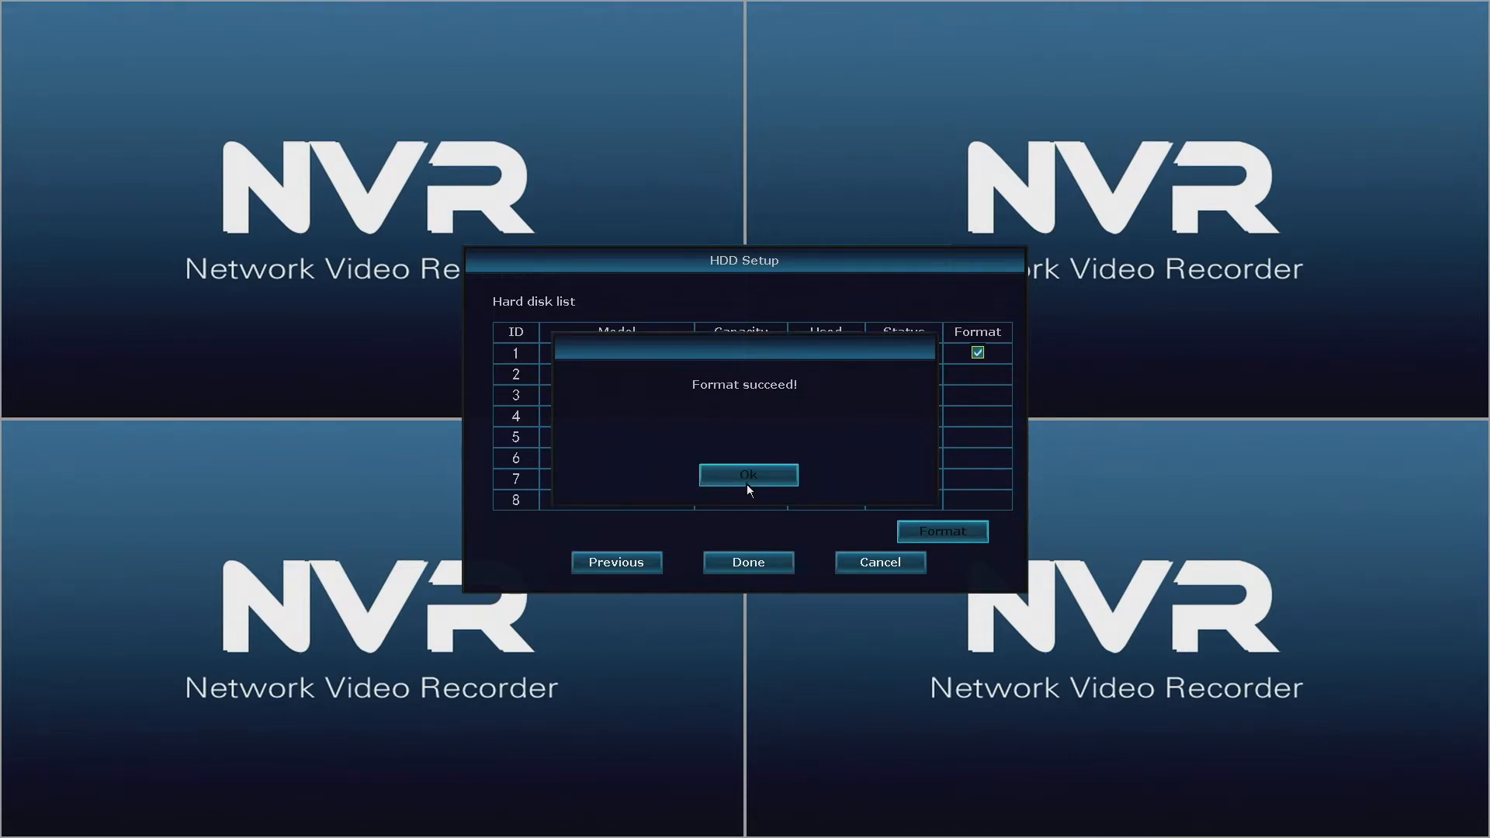
{"action": "left_click", "coordinate": [749, 475]}
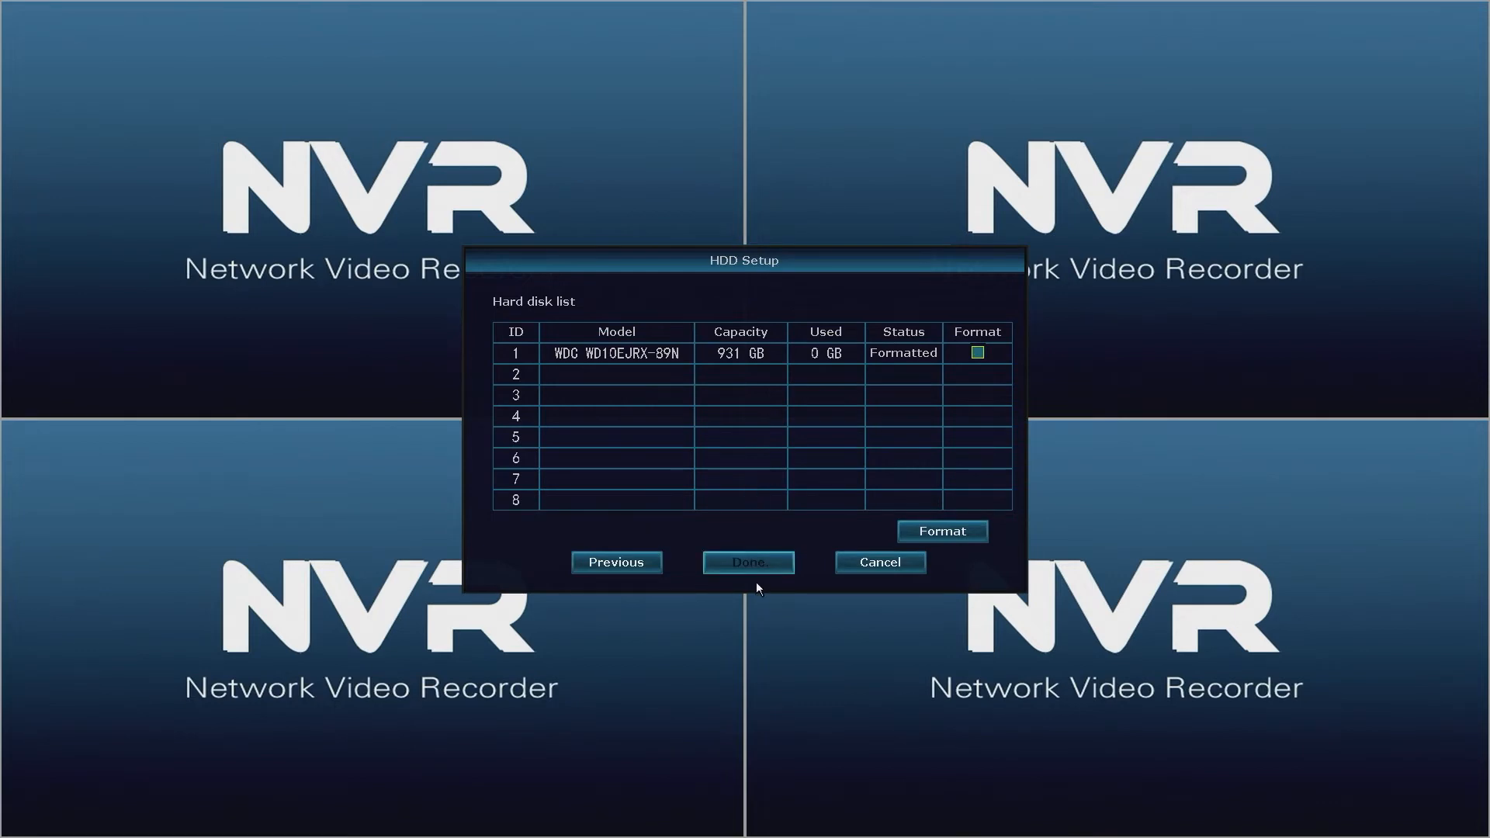
{"action": "left_click", "coordinate": [746, 562]}
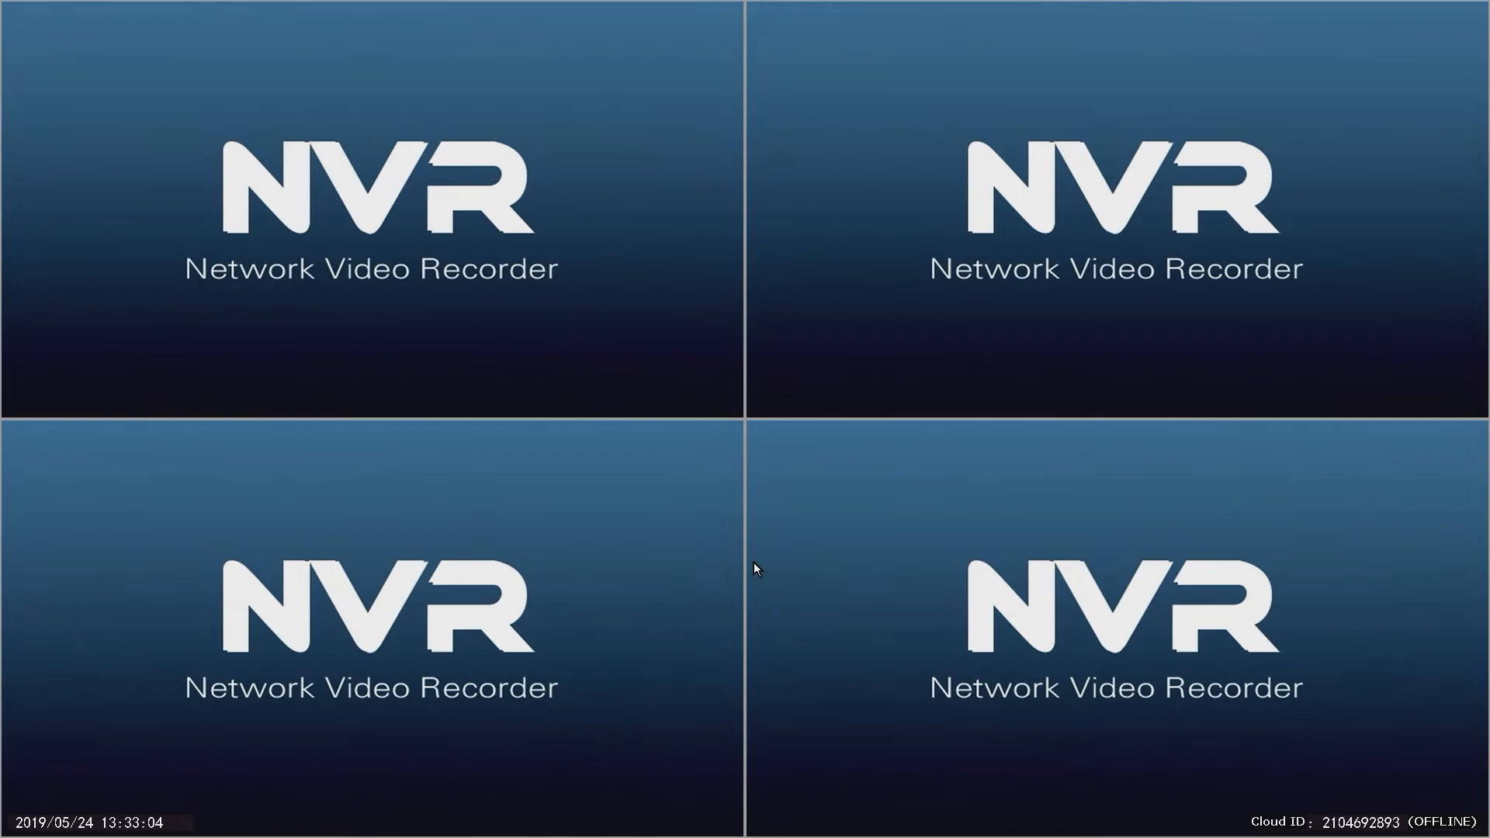
{"action": "mouse_move", "coordinate": [774, 562]}
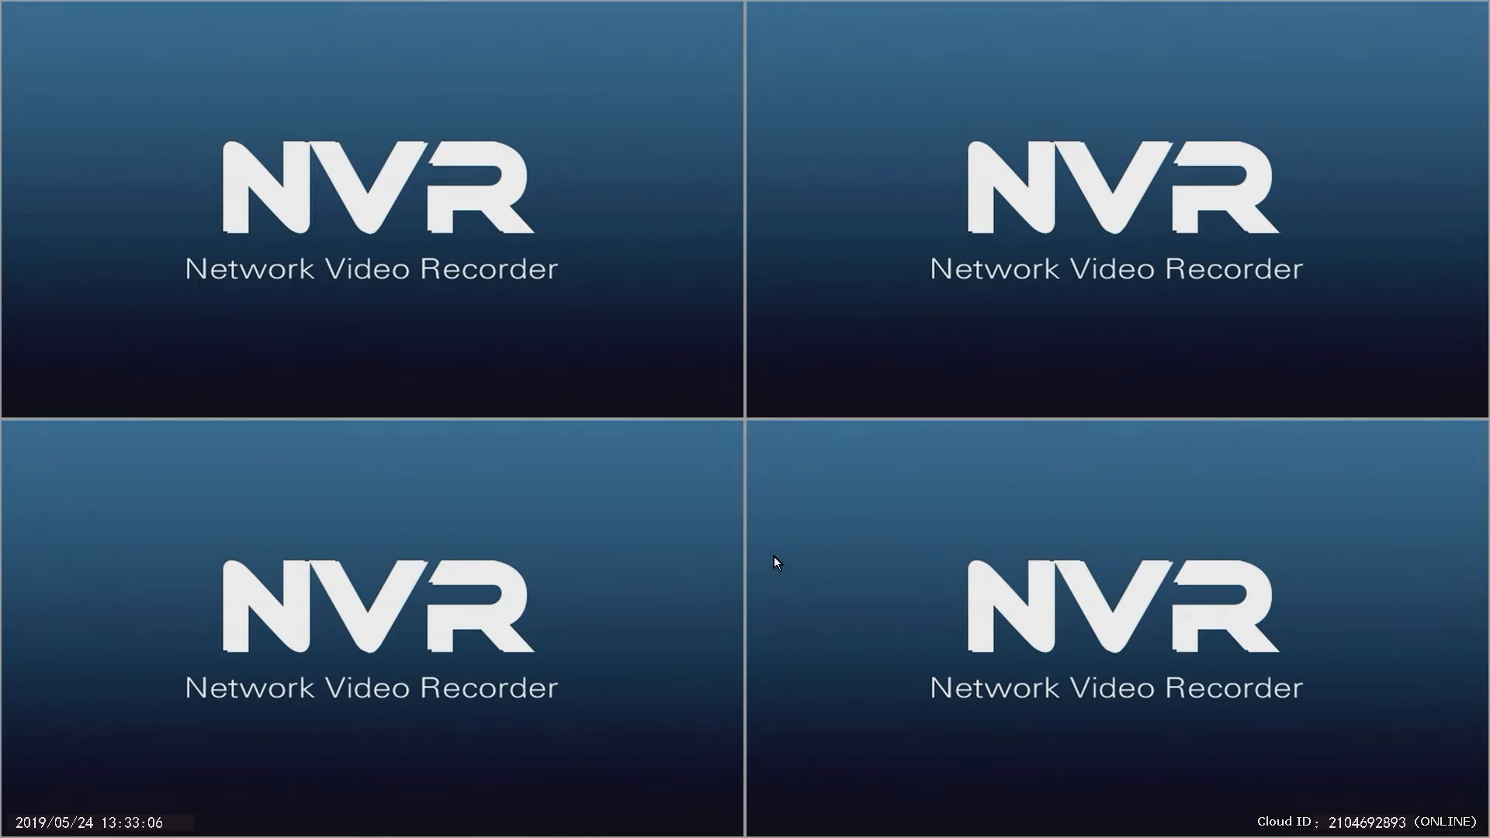
- Open System setup from the live-view menu as admin and show System Admin
{"action": "right_click", "coordinate": [774, 562]}
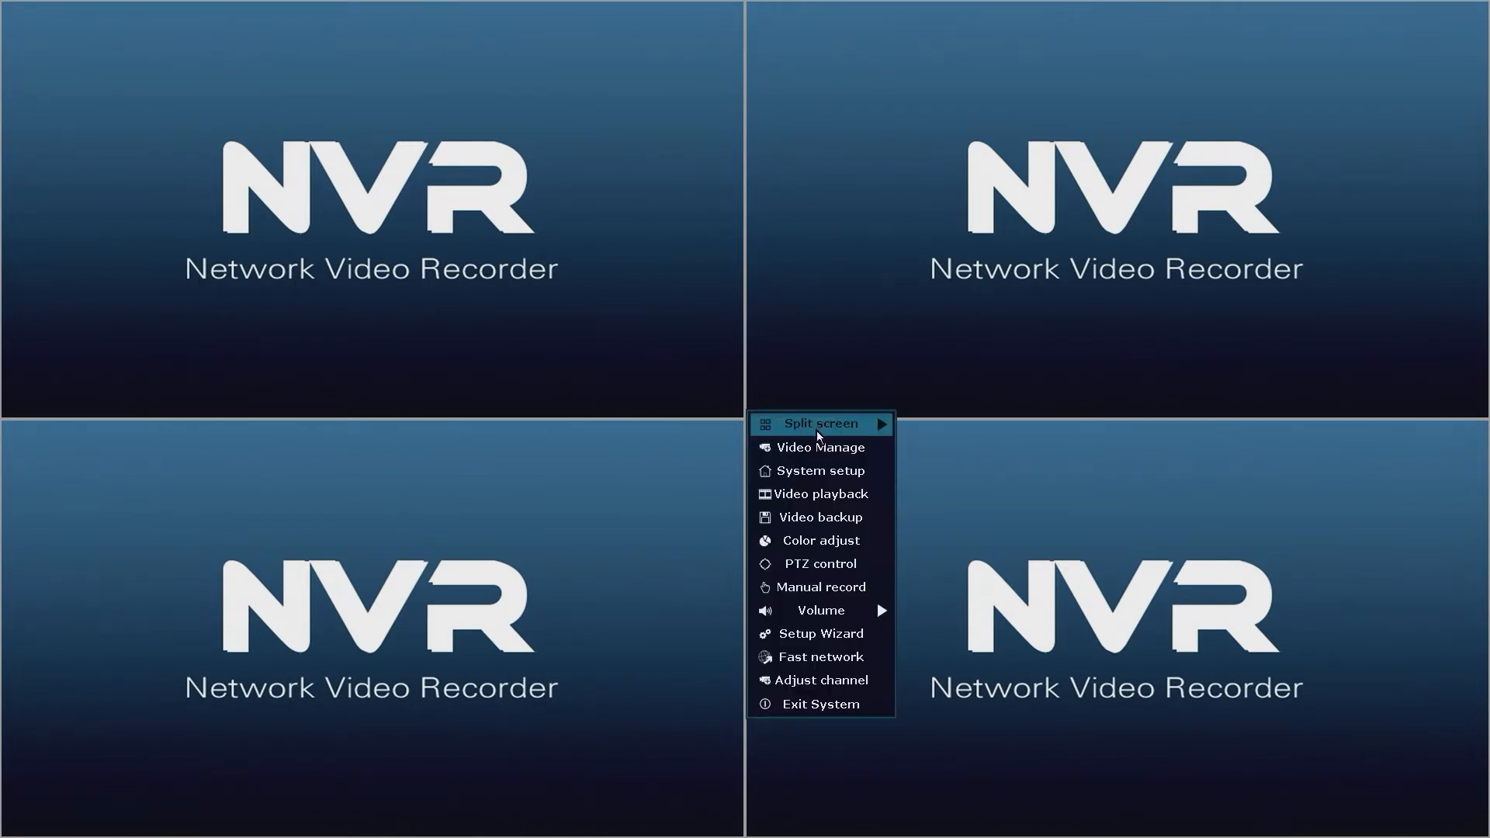
{"action": "mouse_move", "coordinate": [822, 470]}
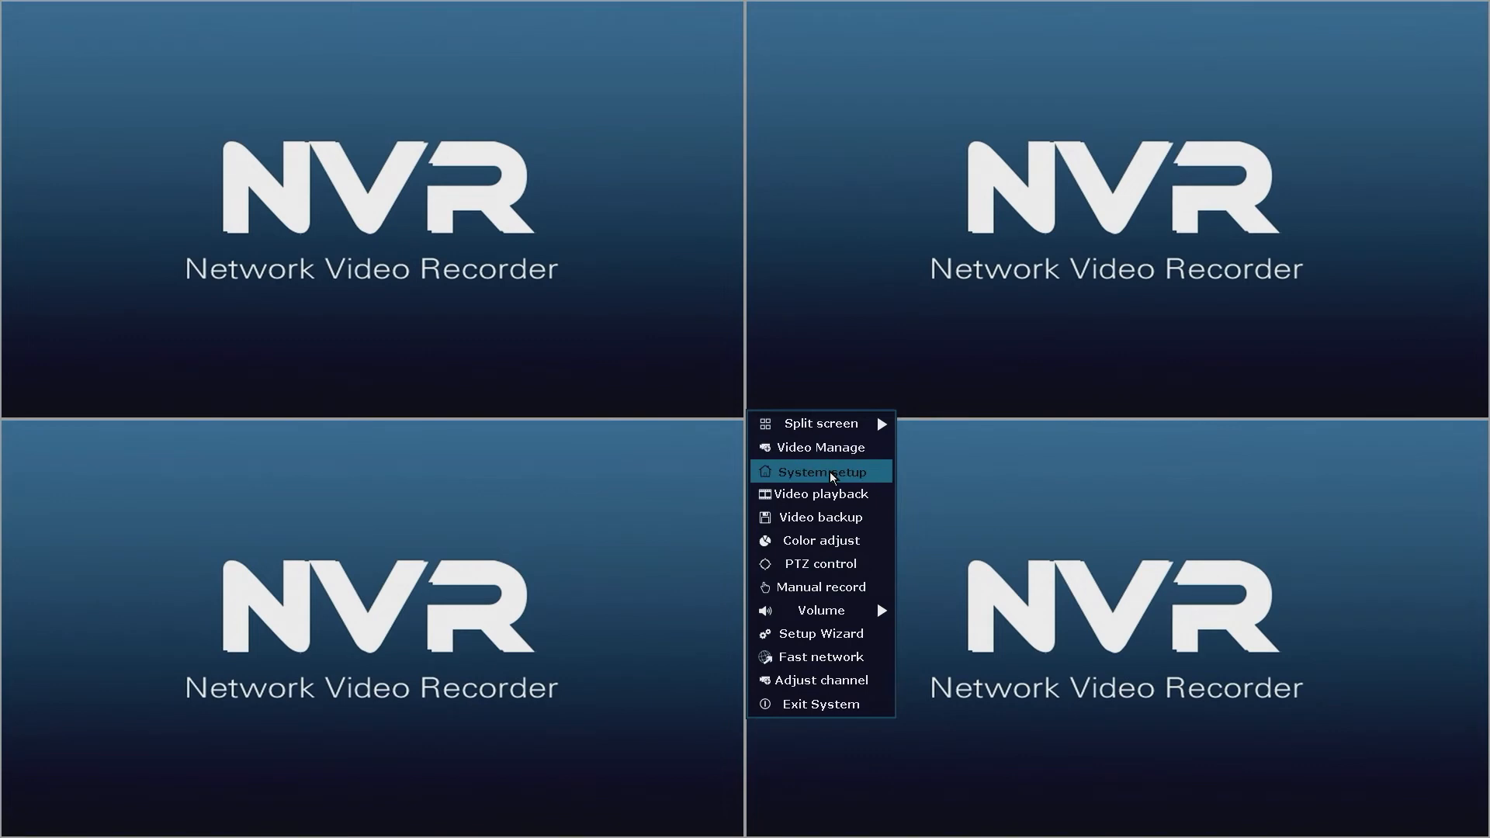
{"action": "left_click", "coordinate": [821, 471]}
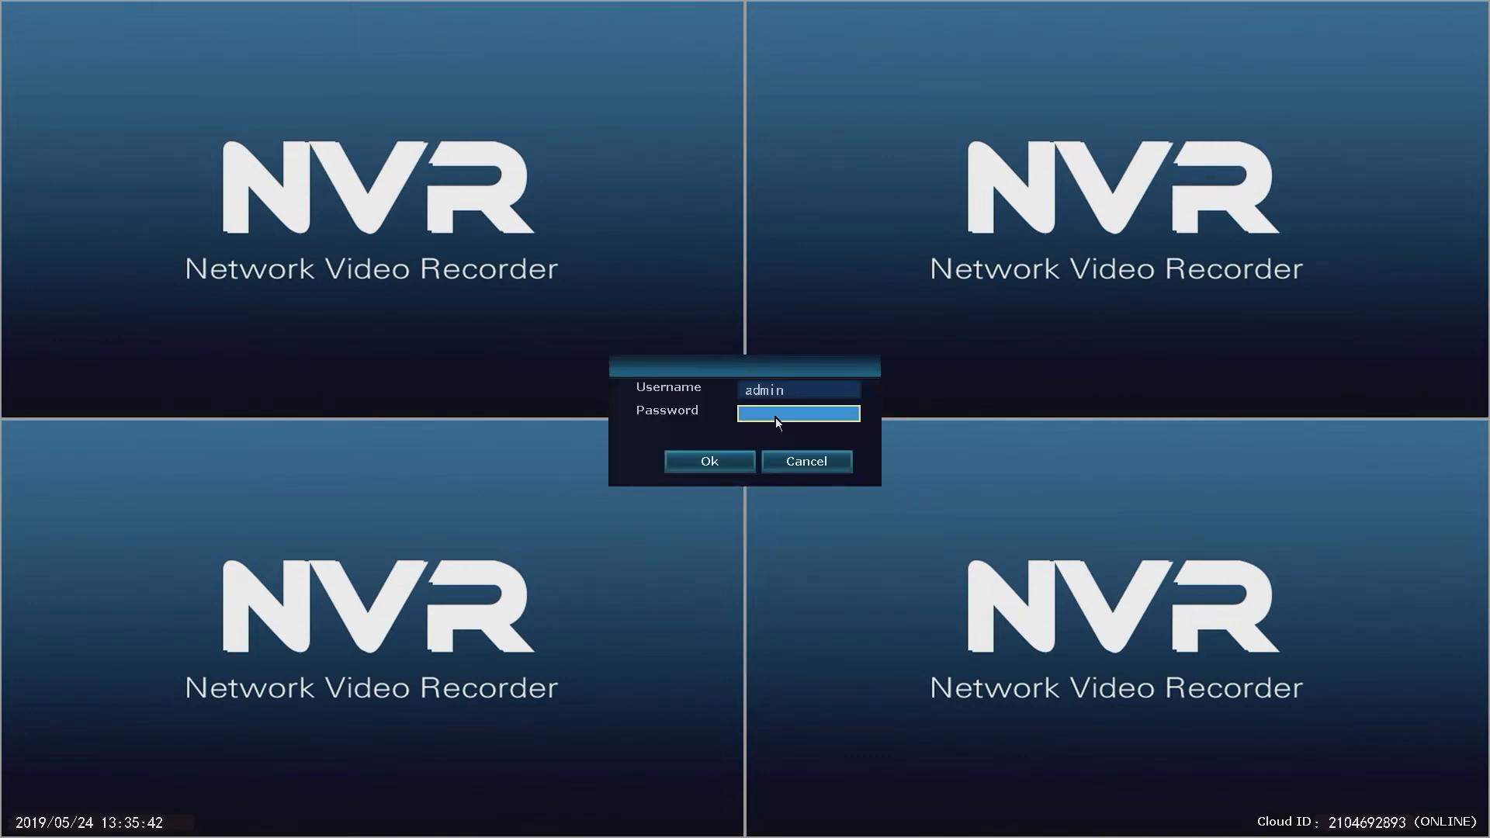
{"action": "left_click", "coordinate": [708, 461]}
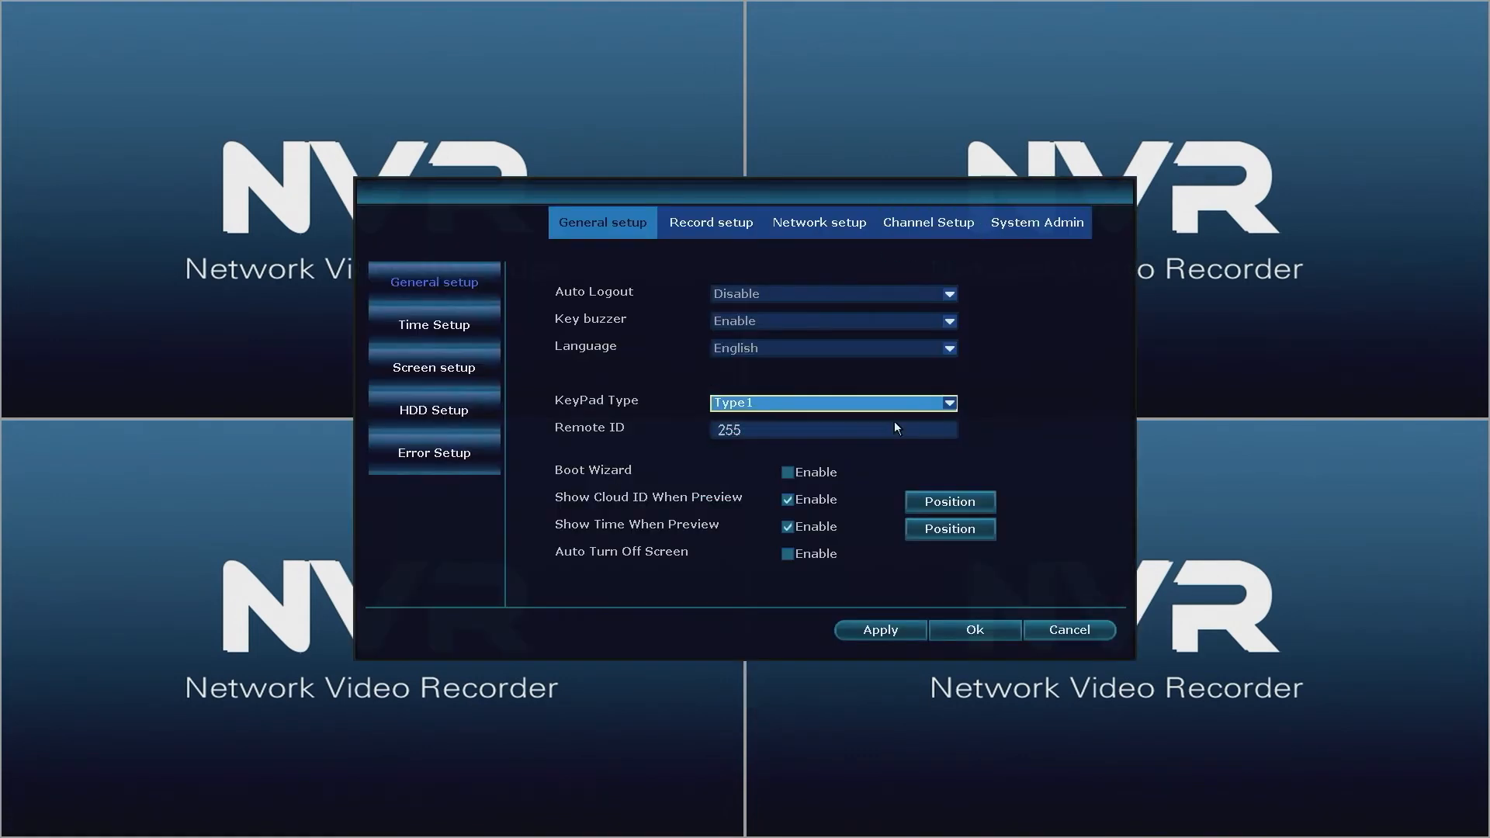
{"action": "left_click", "coordinate": [1037, 223]}
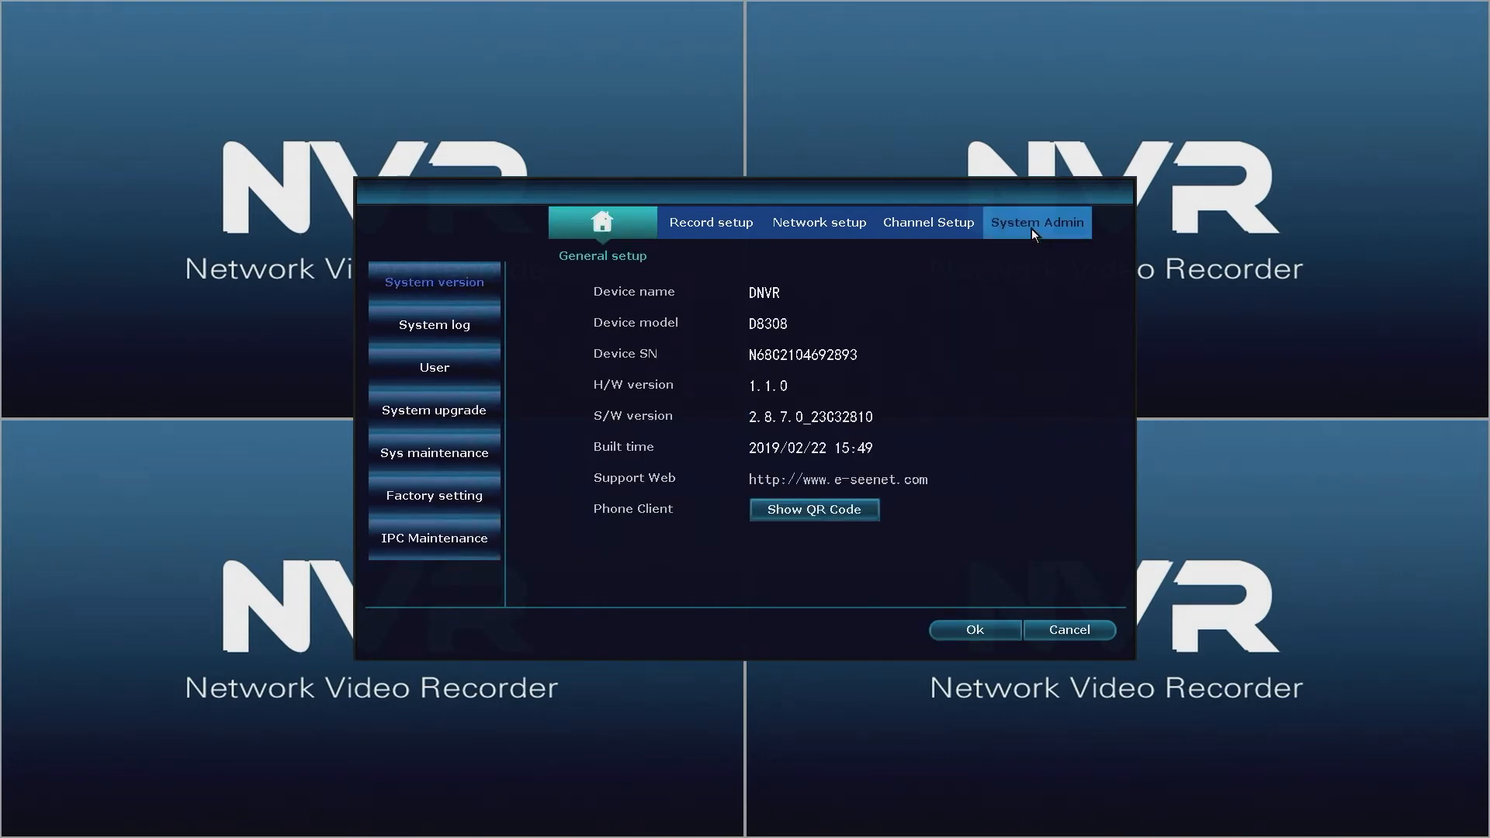
{"action": "mouse_move", "coordinate": [589, 377]}
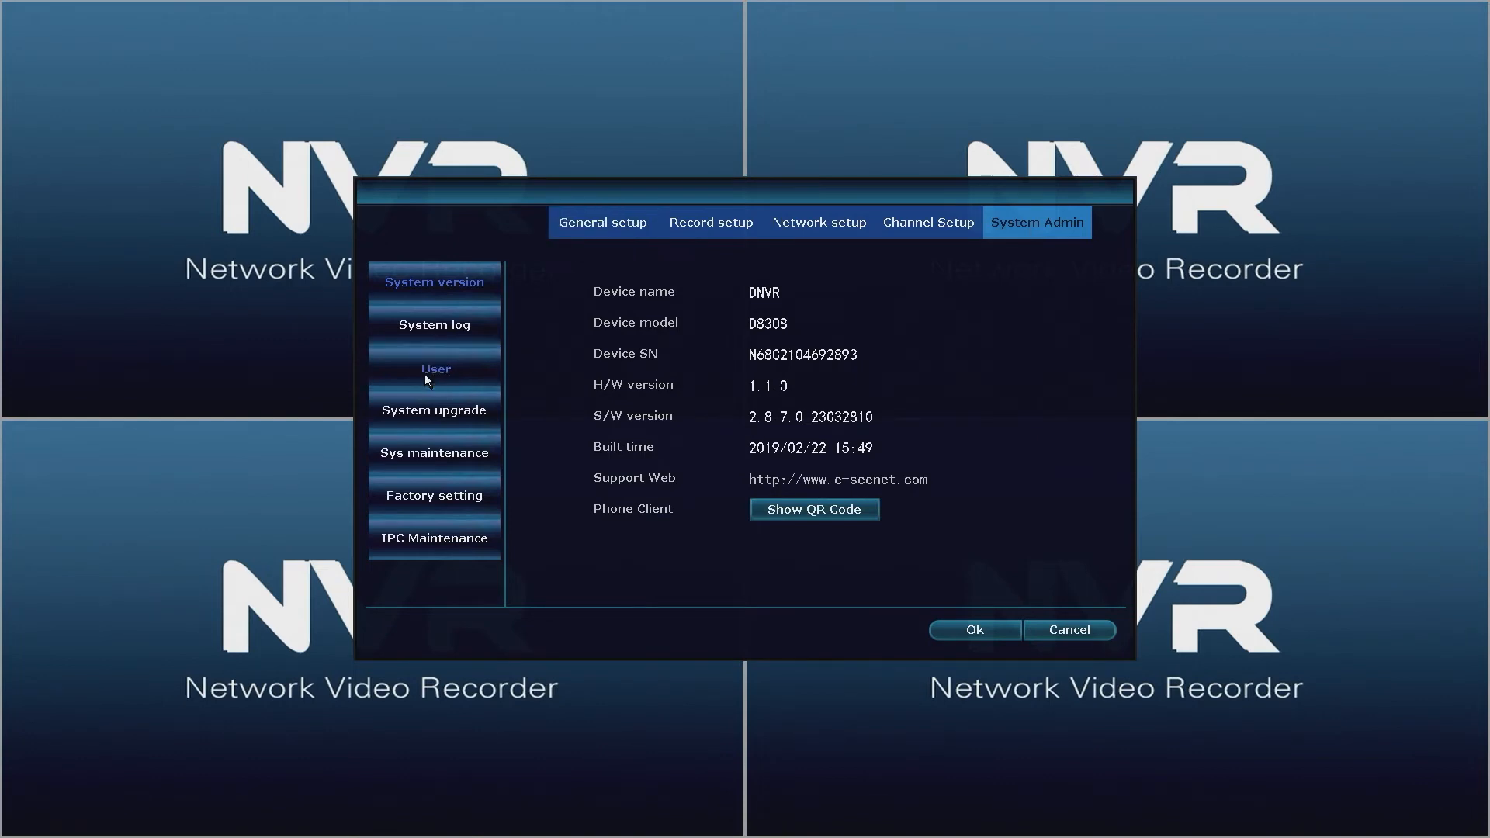
- Open admin's Set password dialog in the User list and enter the new password
{"action": "left_click", "coordinate": [435, 368]}
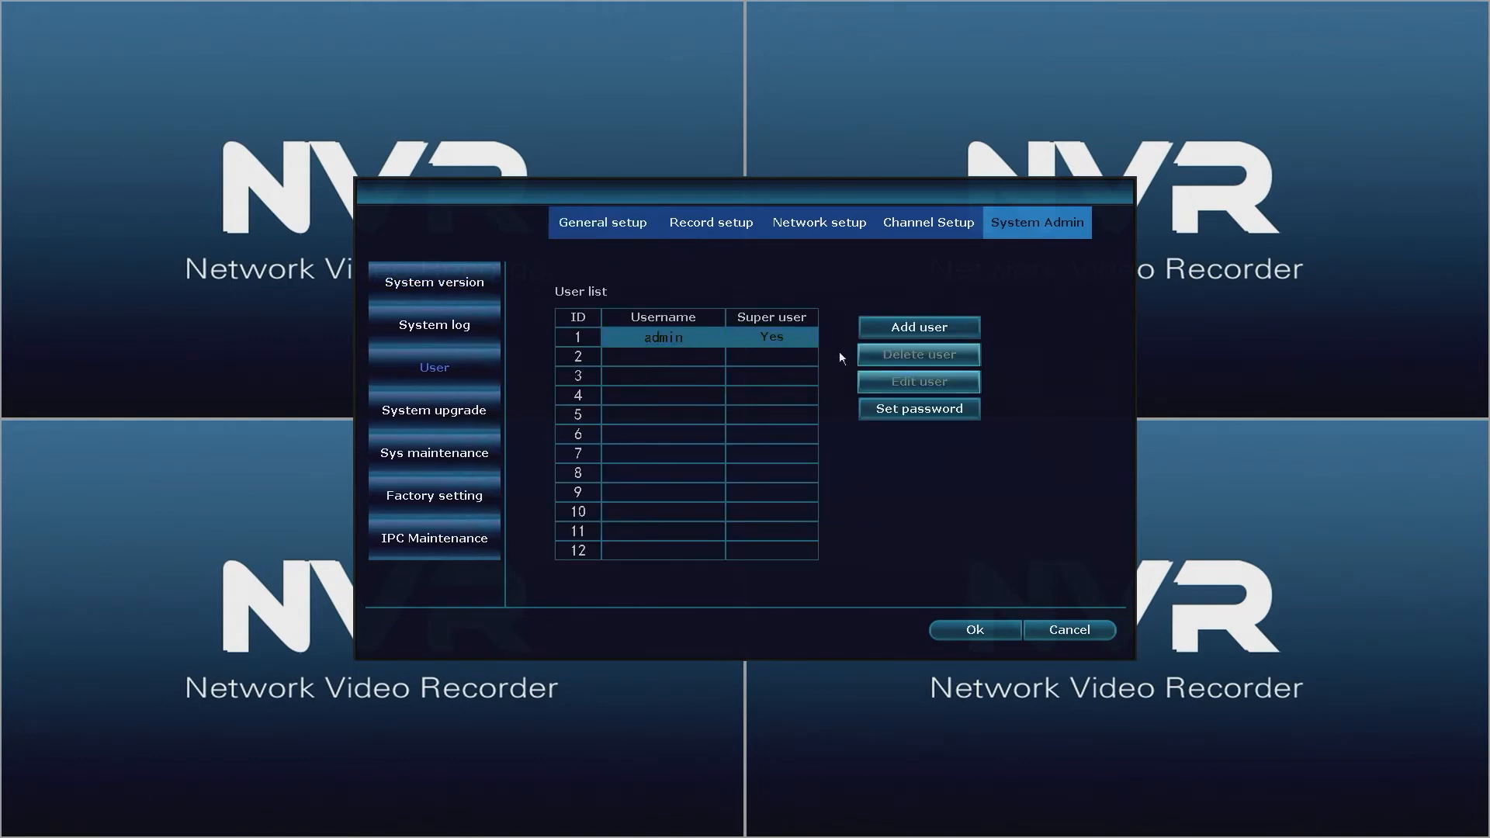
{"action": "left_click", "coordinate": [918, 409]}
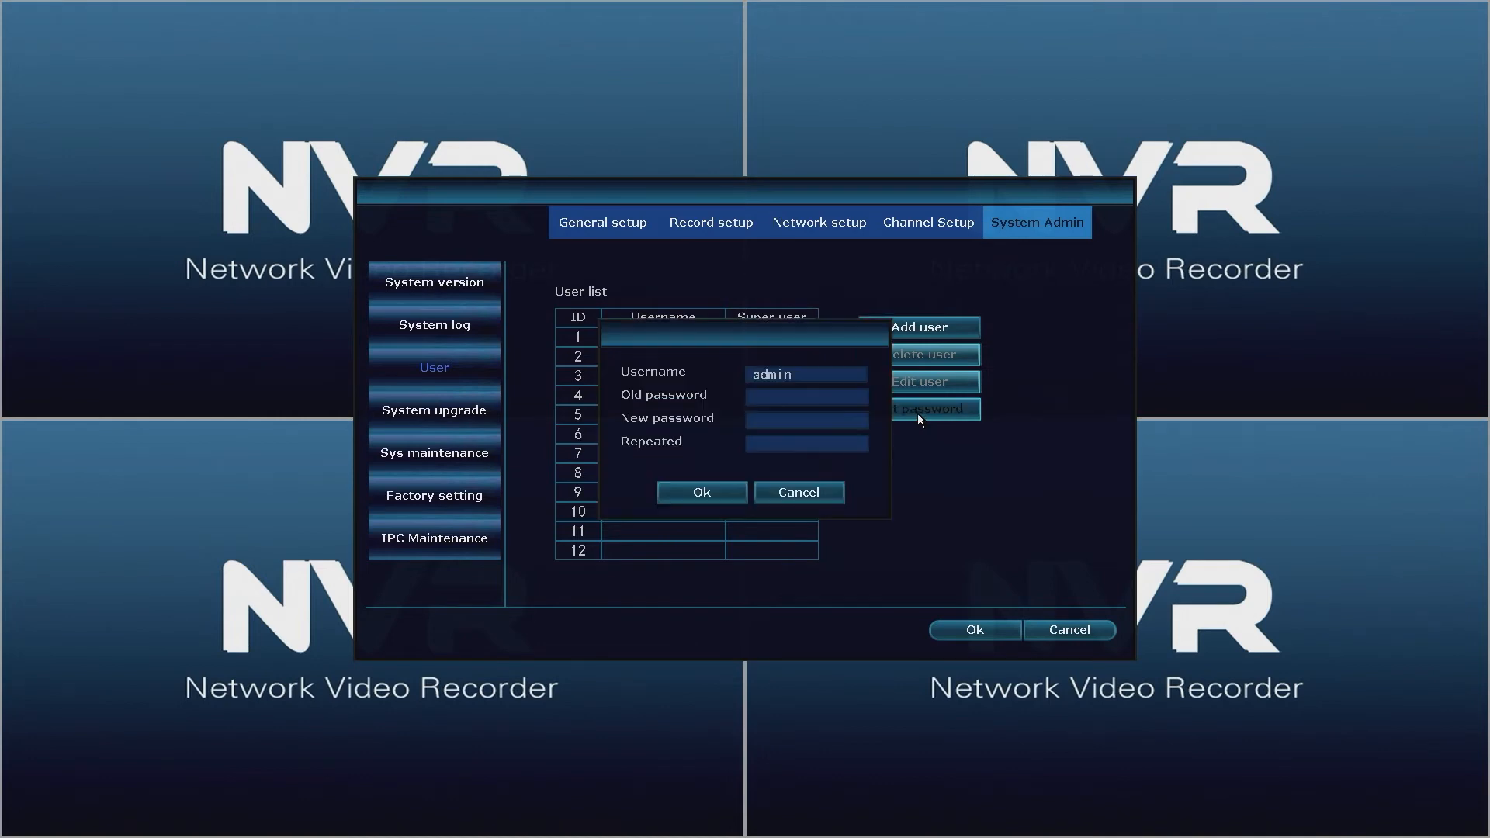
{"action": "left_click", "coordinate": [806, 397]}
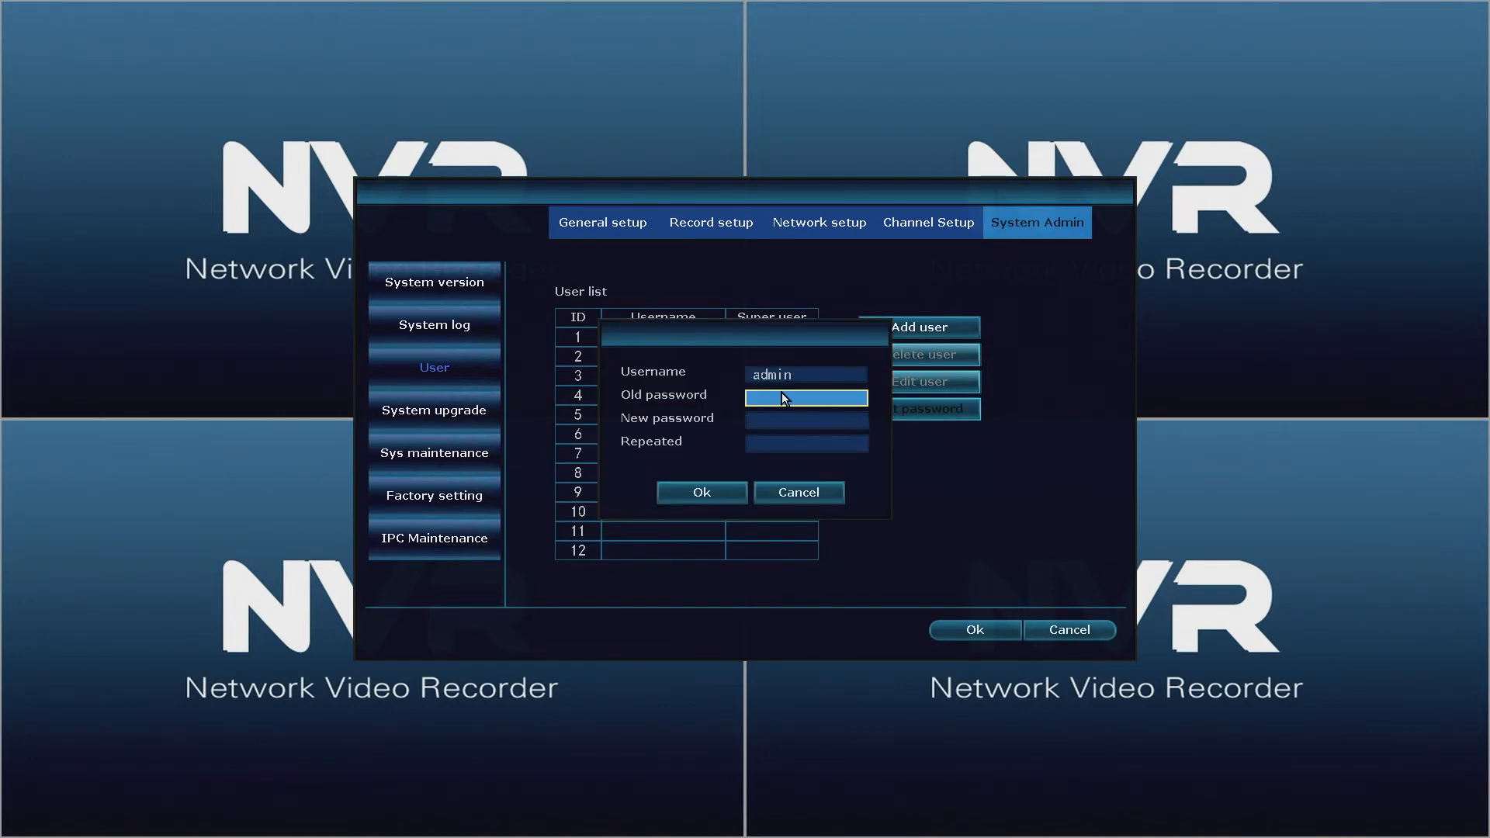
{"action": "left_click", "coordinate": [805, 421]}
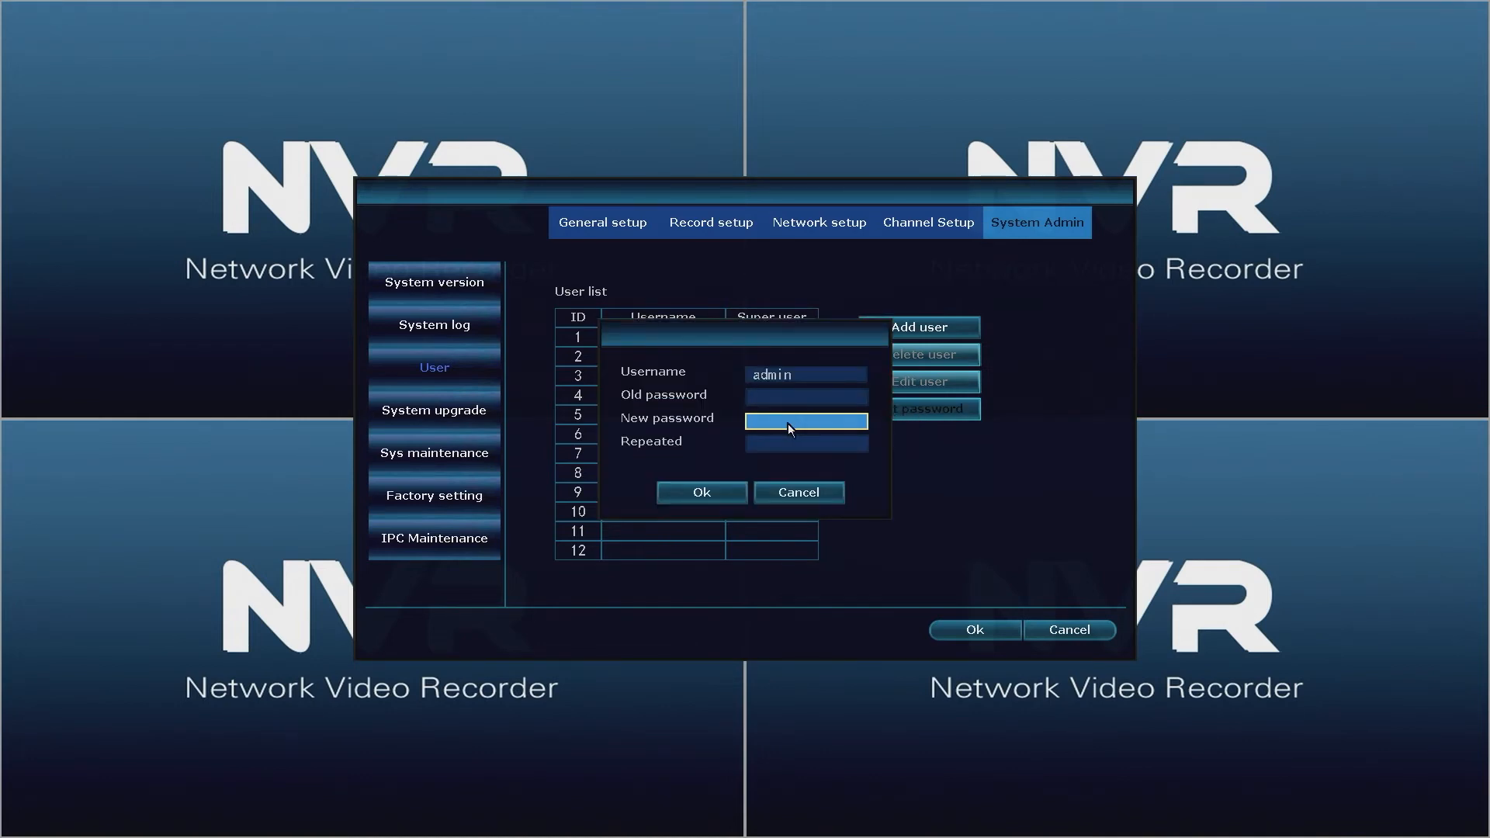
{"action": "left_click", "coordinate": [805, 421]}
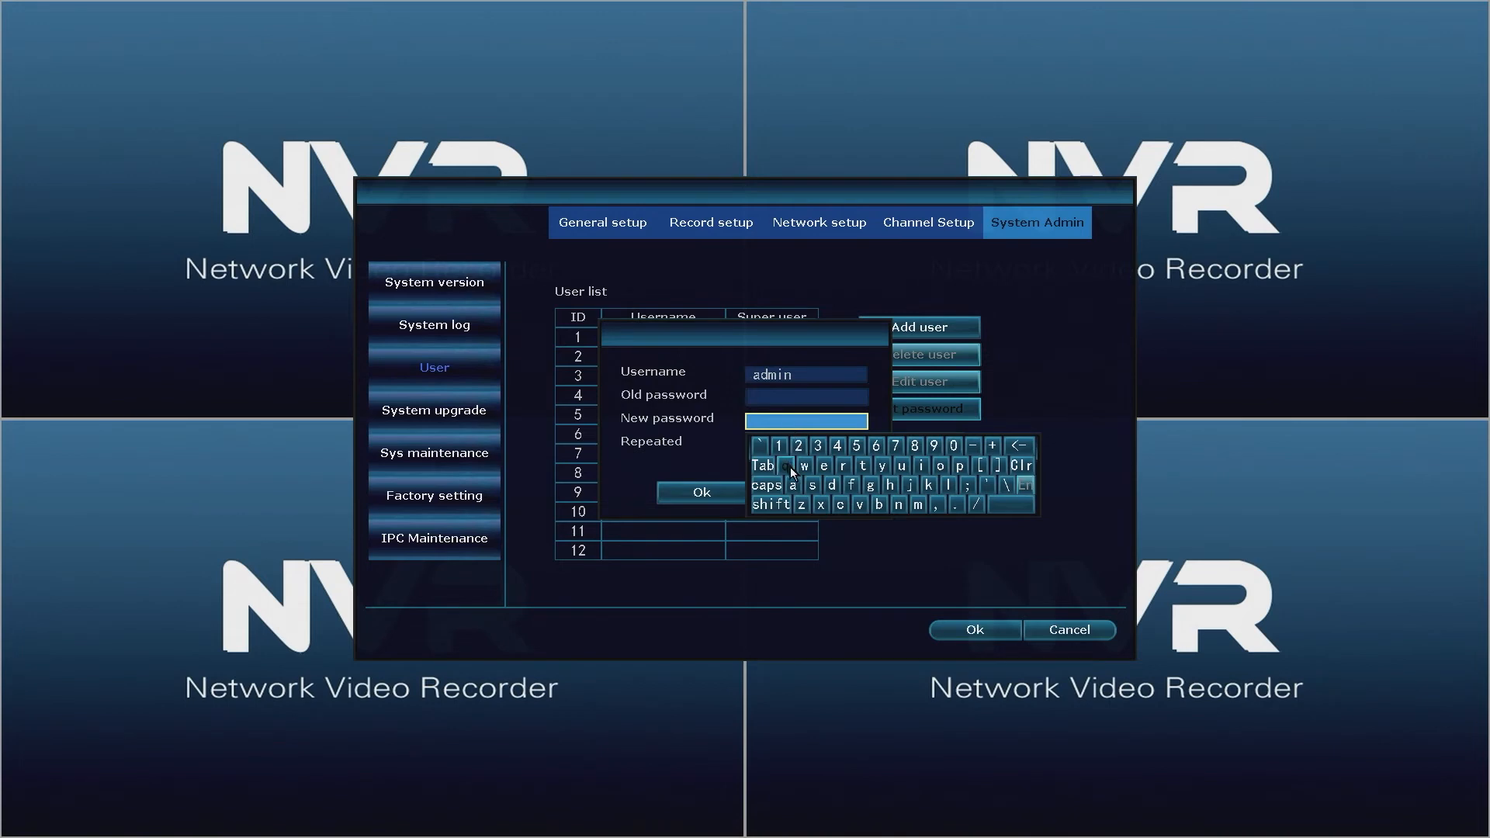
{"action": "left_click", "coordinate": [778, 466]}
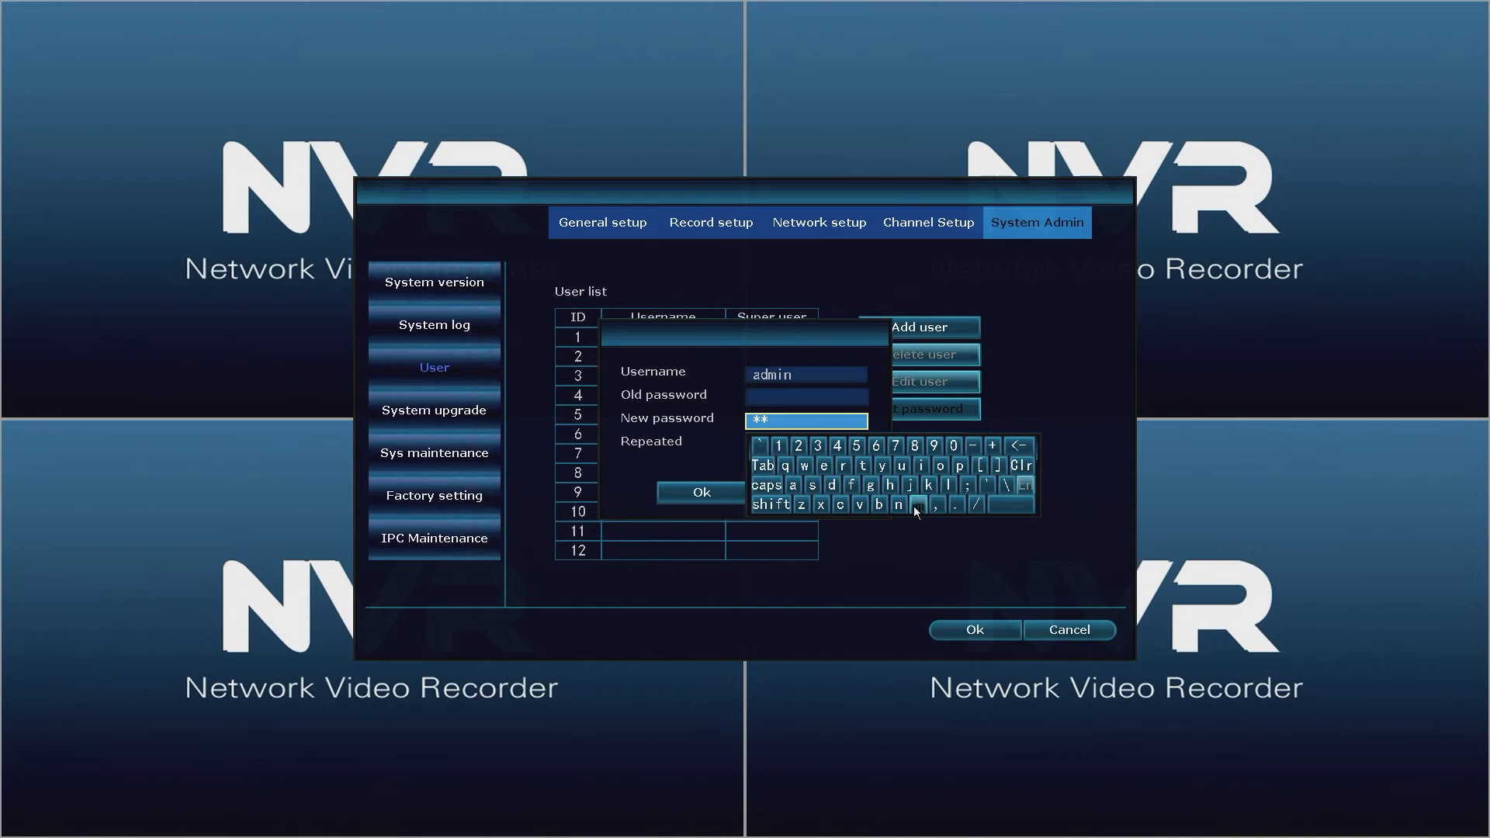
{"action": "left_click", "coordinate": [911, 505]}
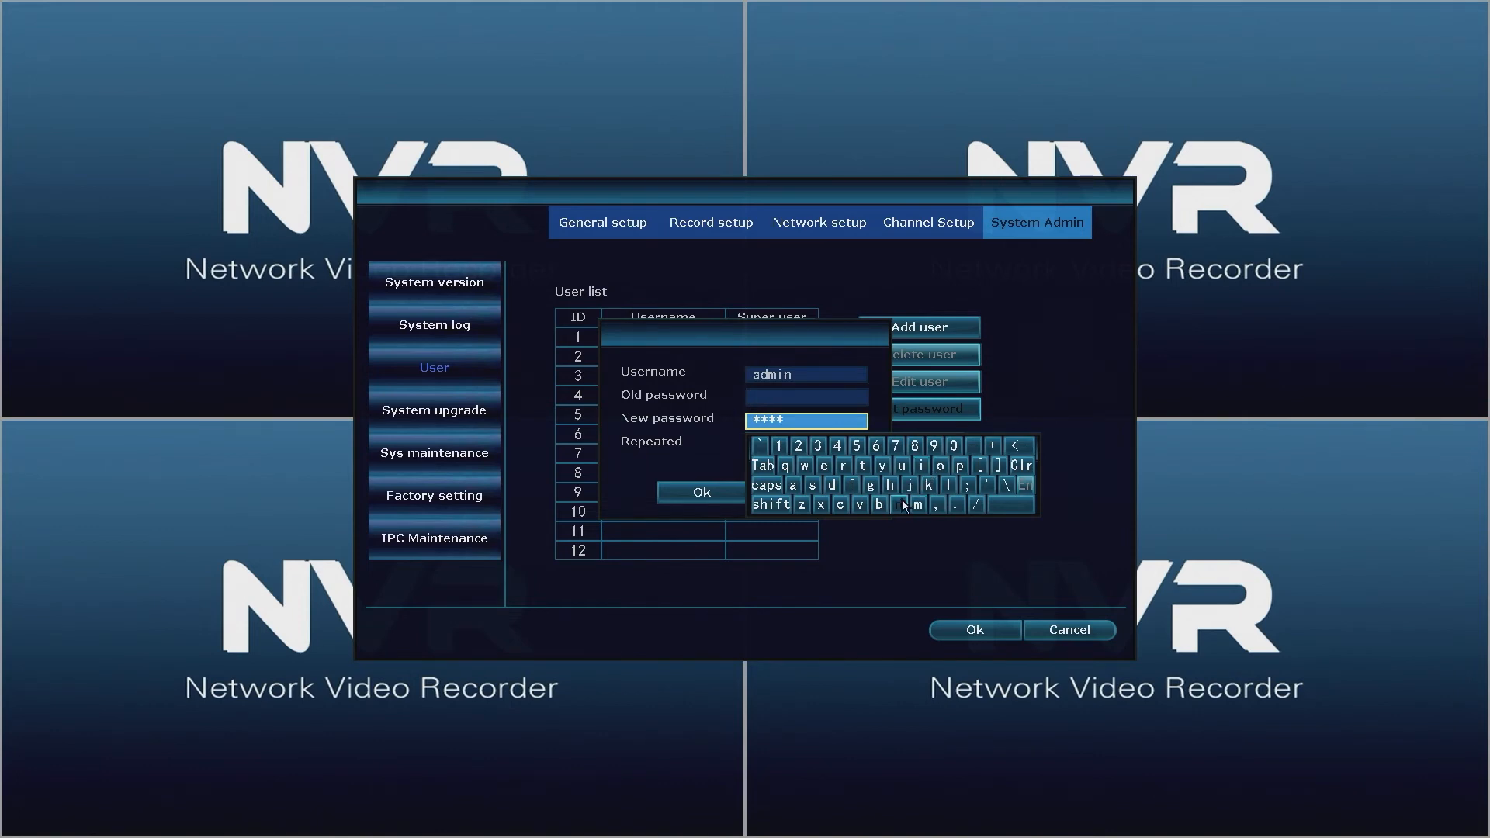
{"action": "left_click", "coordinate": [914, 505]}
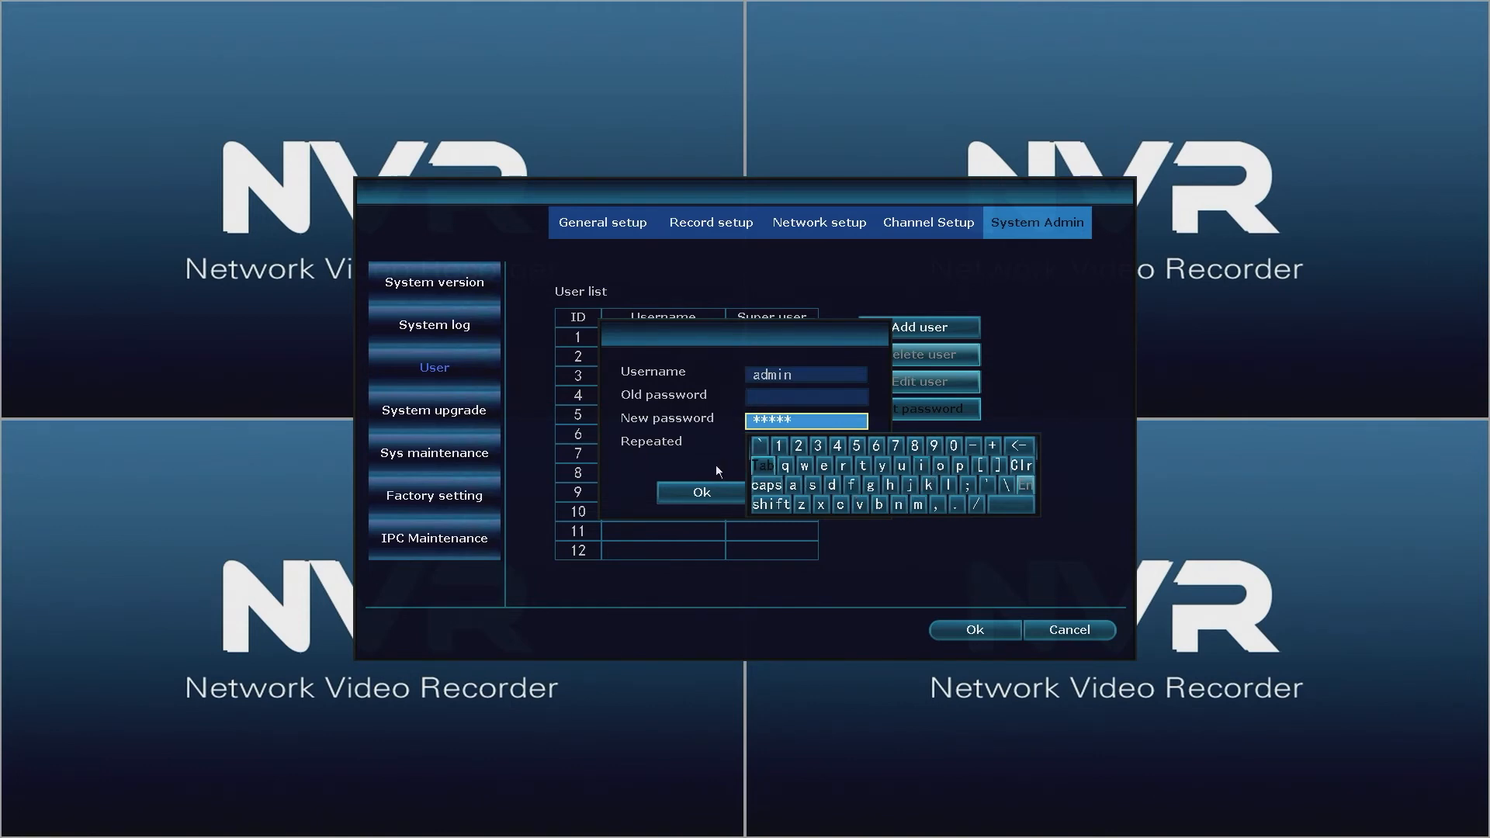
- Re-enter the new admin password and confirm it with Ok
{"action": "left_click", "coordinate": [805, 444]}
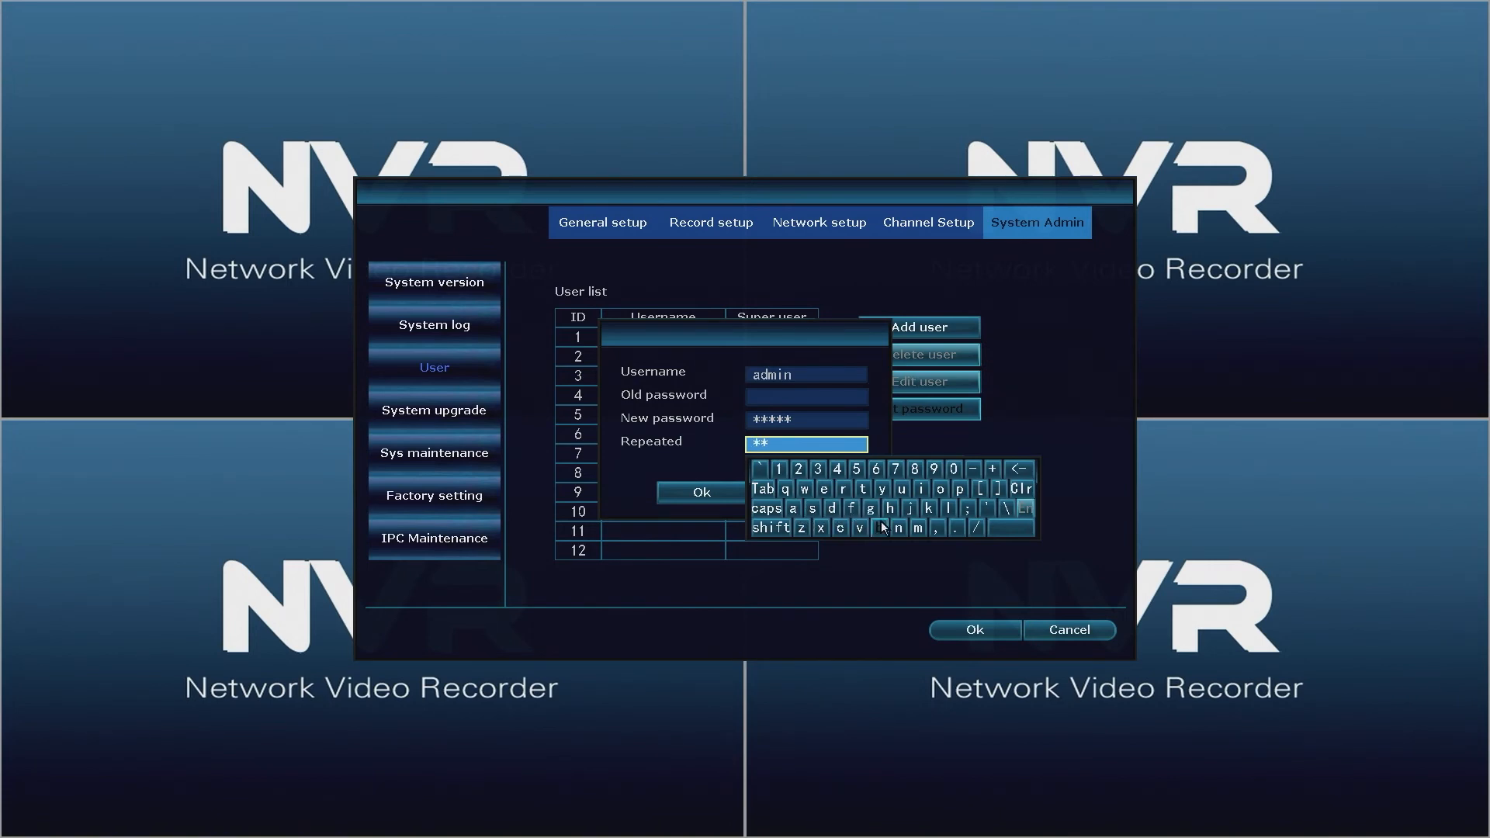
{"action": "left_click", "coordinate": [892, 508]}
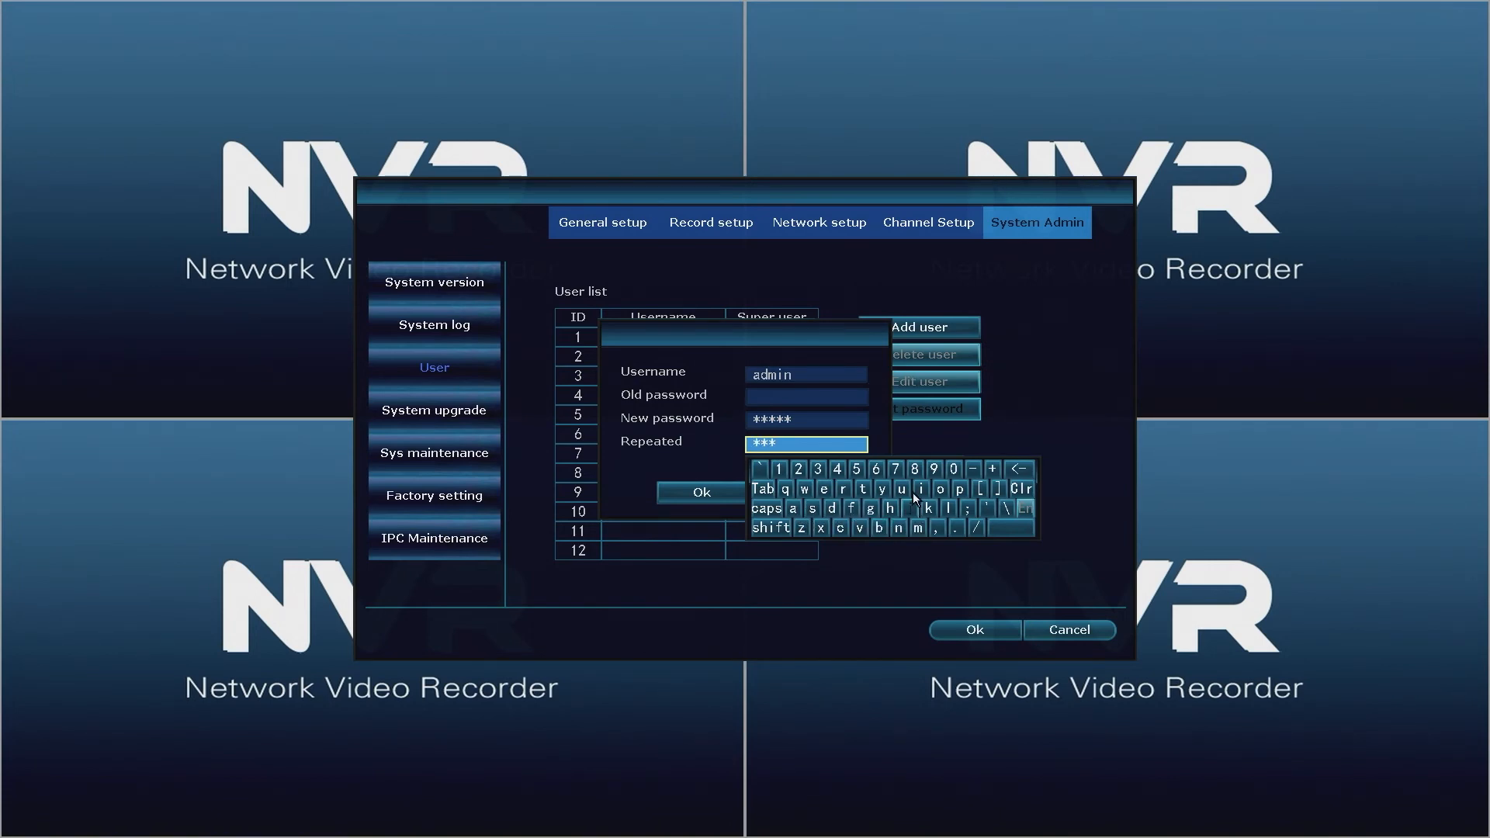
{"action": "left_click", "coordinate": [902, 528]}
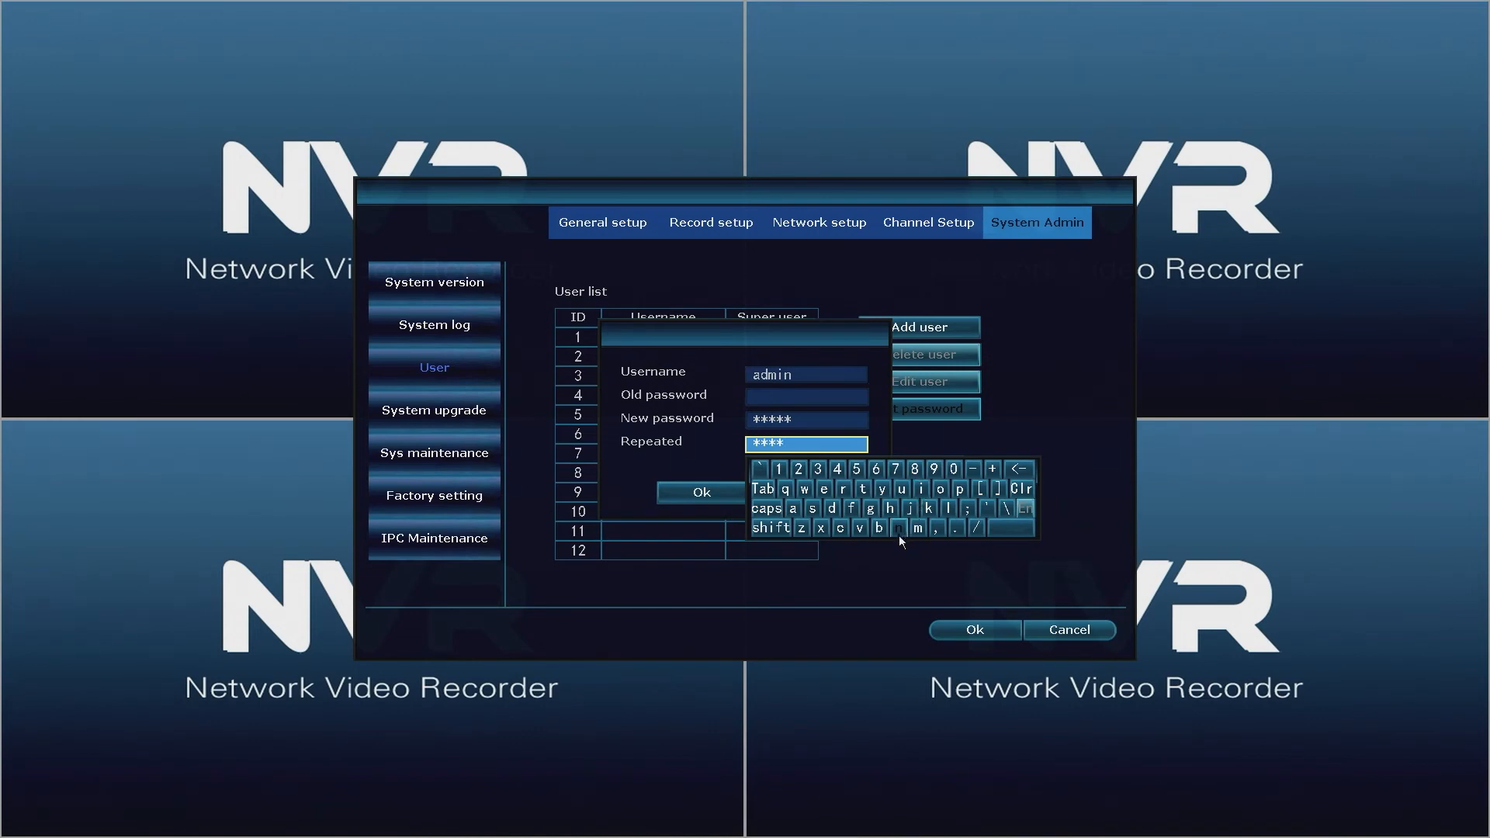
{"action": "left_click", "coordinate": [899, 529]}
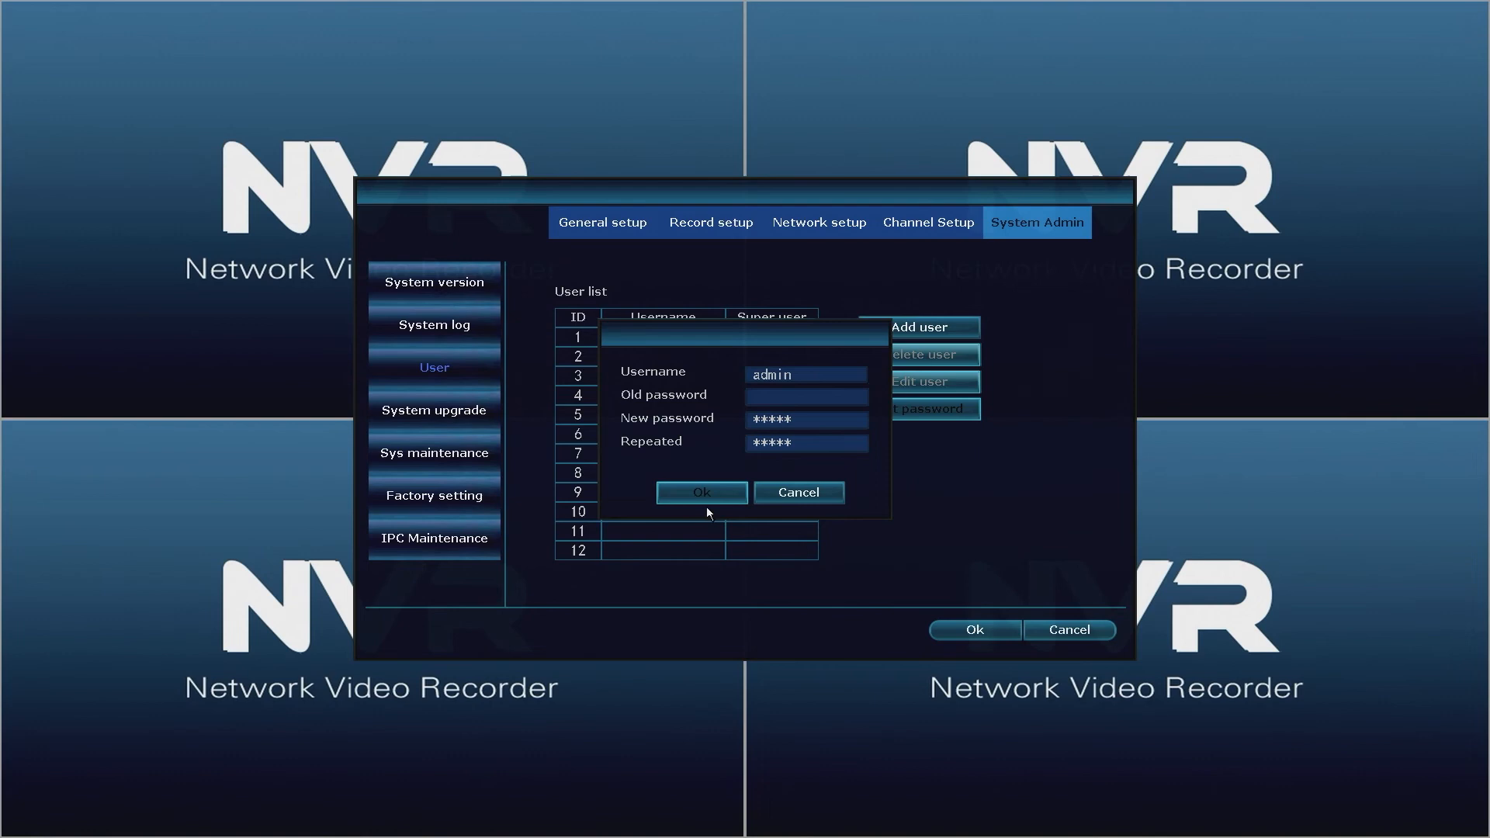
{"action": "left_click", "coordinate": [702, 493]}
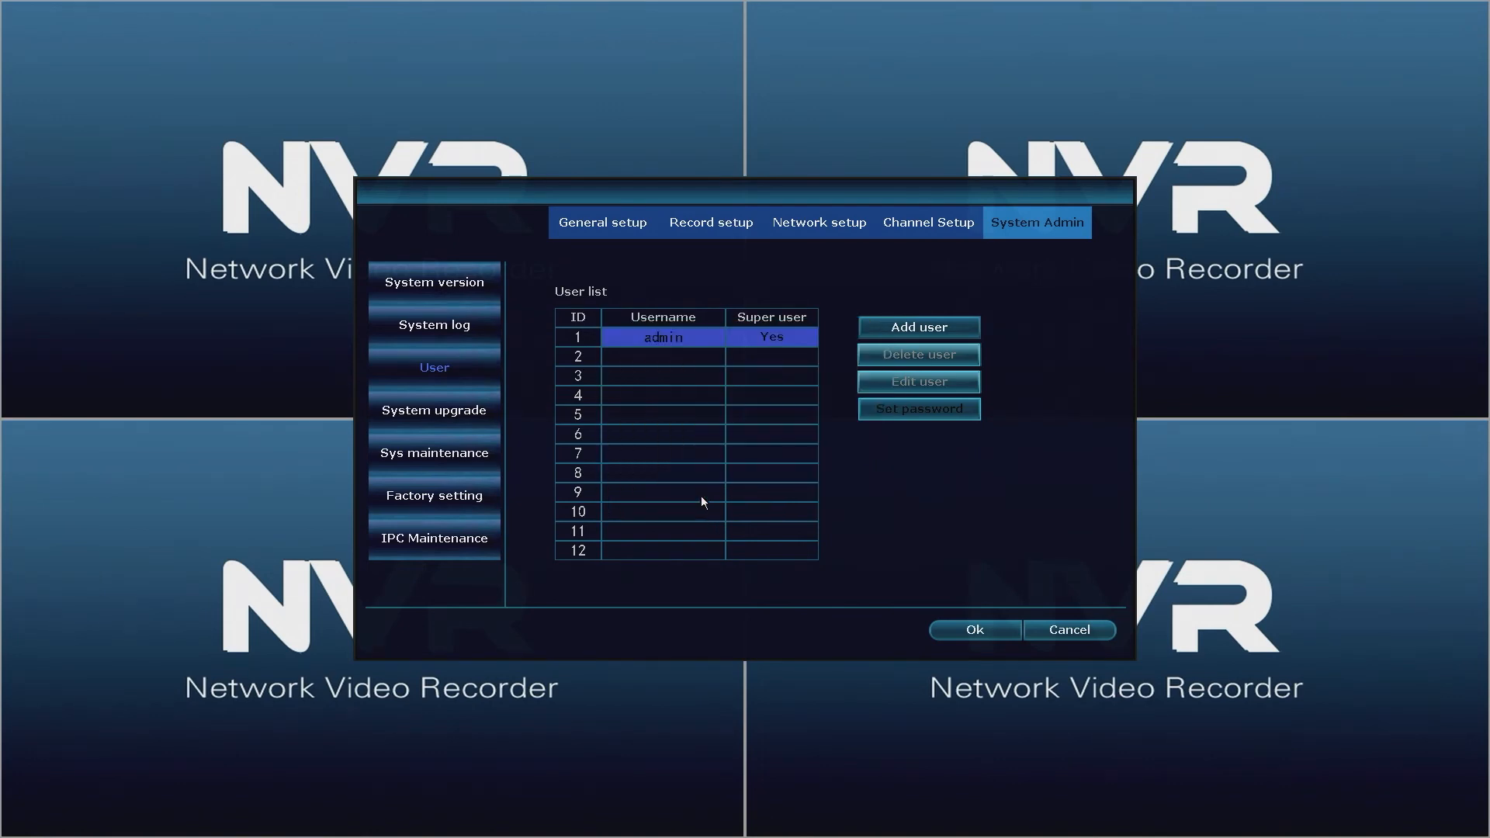